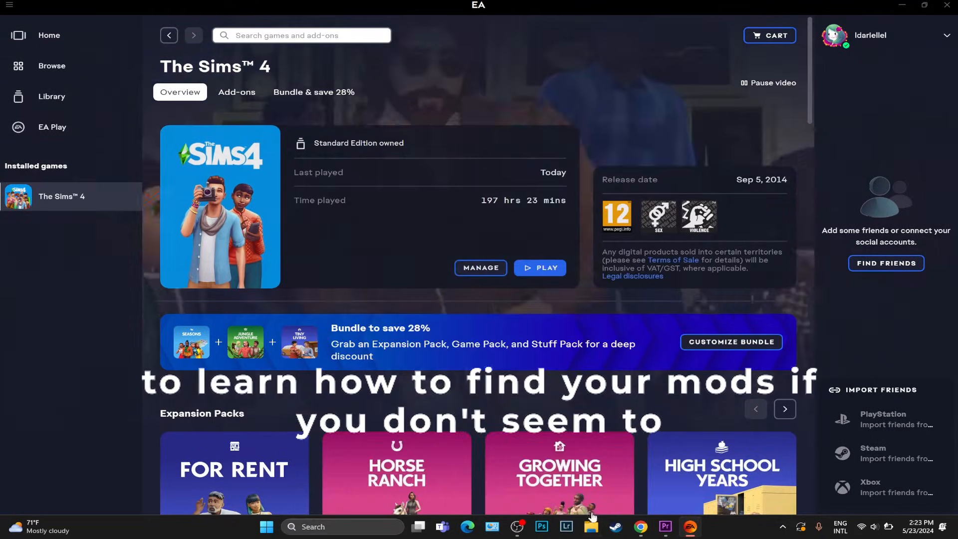
# Bring up a File Explorer window over the EA app's The Sims 4 page
pyautogui.click(592, 527)
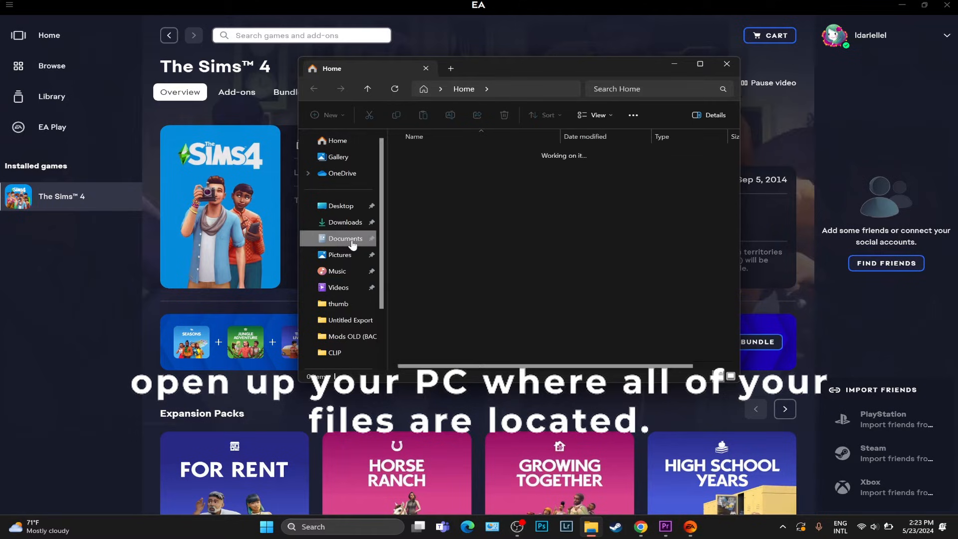
# Browse to Documents > Electronic Arts > The Sims 4 and maximize the window
pyautogui.click(345, 239)
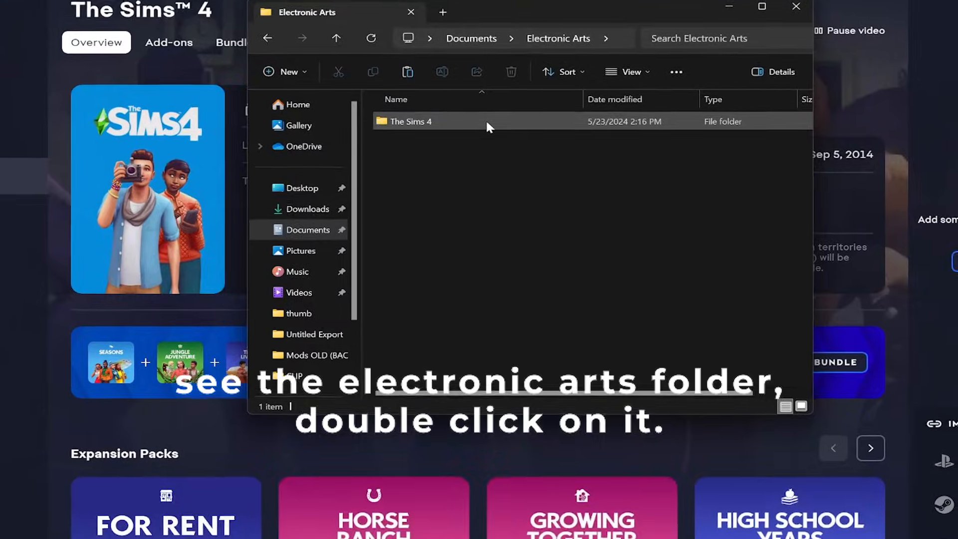
pyautogui.doubleClick(411, 120)
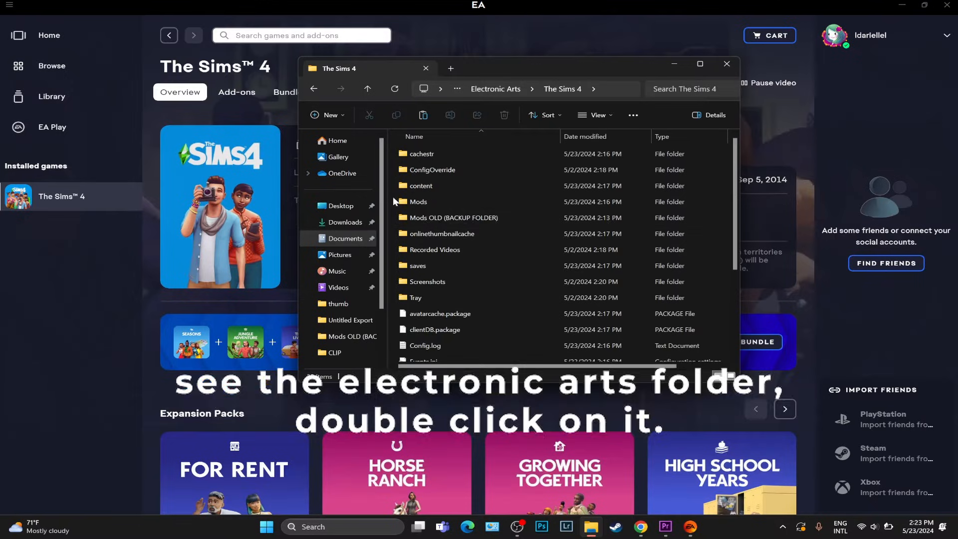
pyautogui.doubleClick(418, 201)
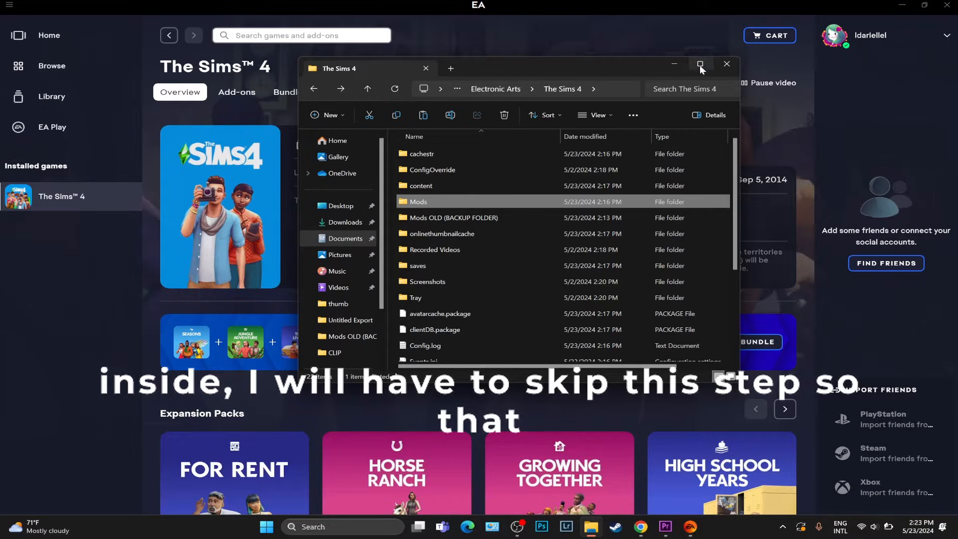
pyautogui.click(700, 64)
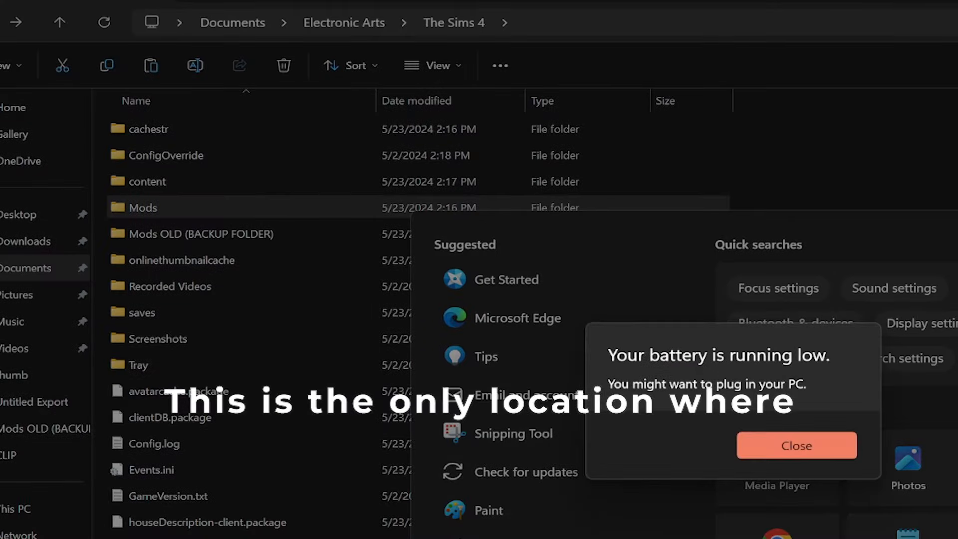
pyautogui.click(796, 445)
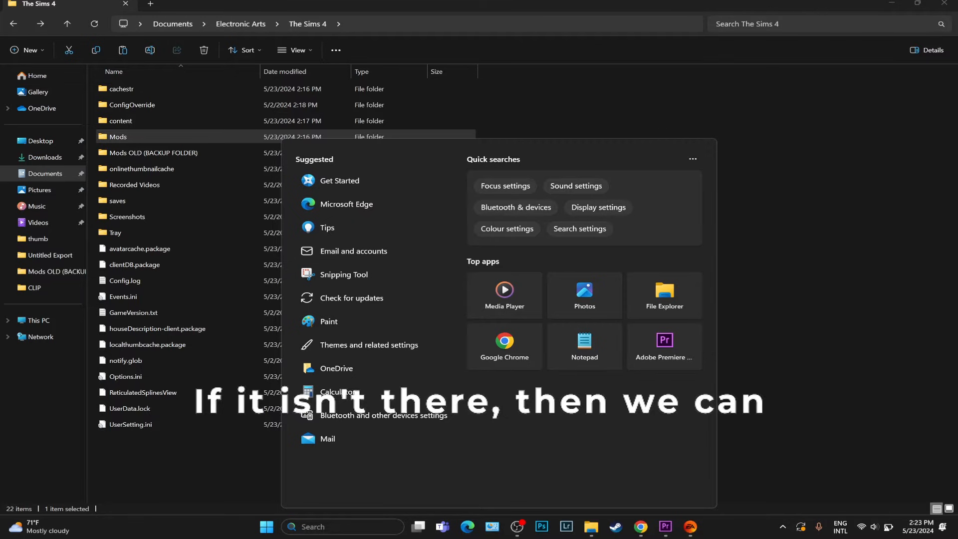
pyautogui.write('mods')
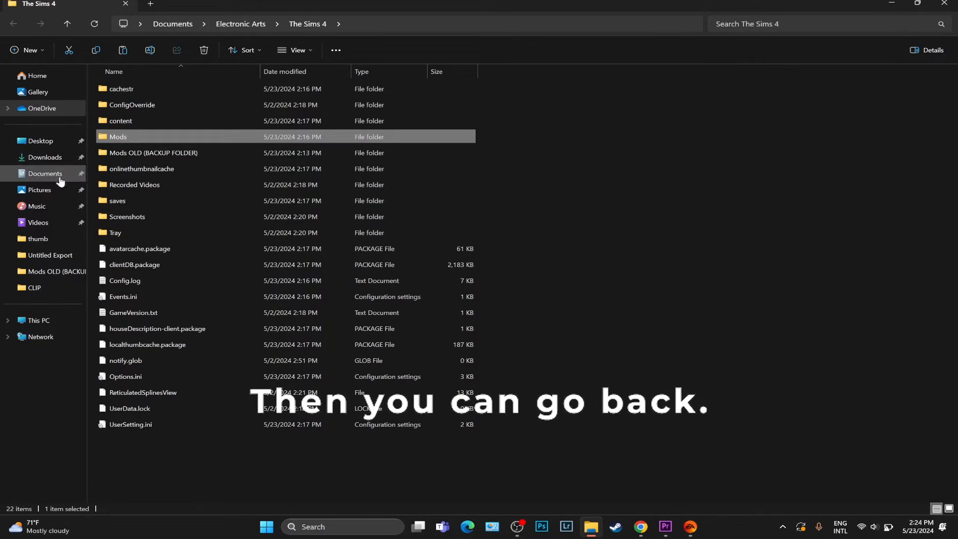
# Leave The Sims 4 folder and switch back to the EA app's Sims 4 page
pyautogui.doubleClick(119, 135)
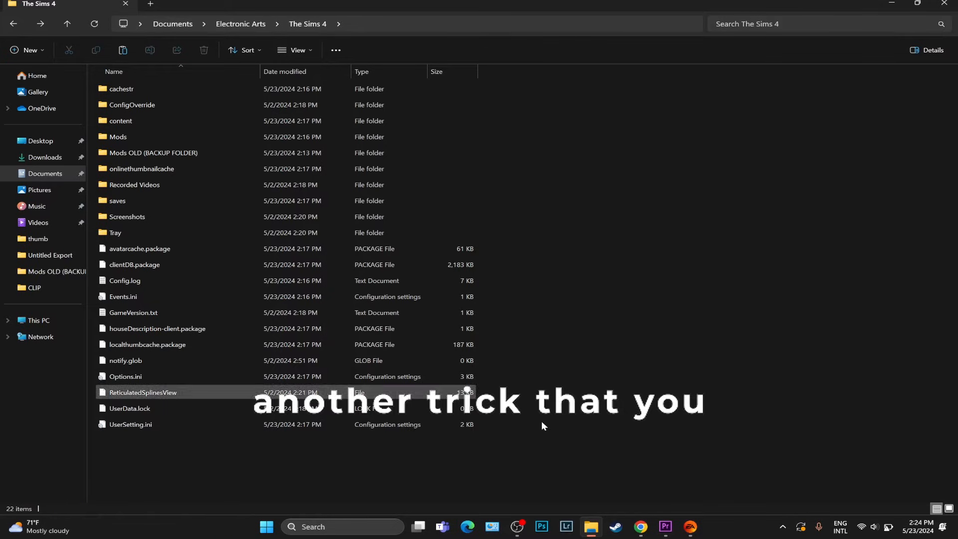
pyautogui.click(689, 527)
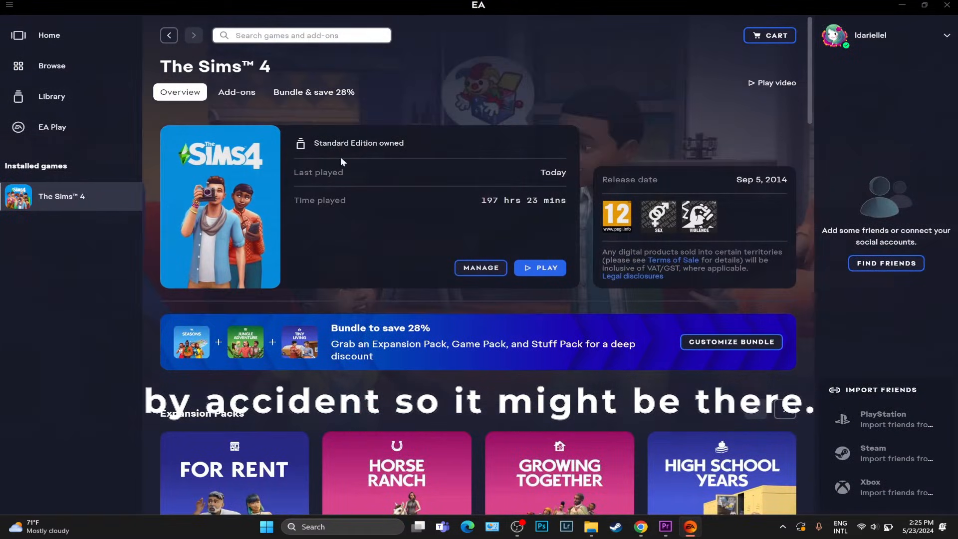
# Review the Documents folder with the Electronic Arts OLD backup, then switch to The Sims 4 menu
pyautogui.click(480, 268)
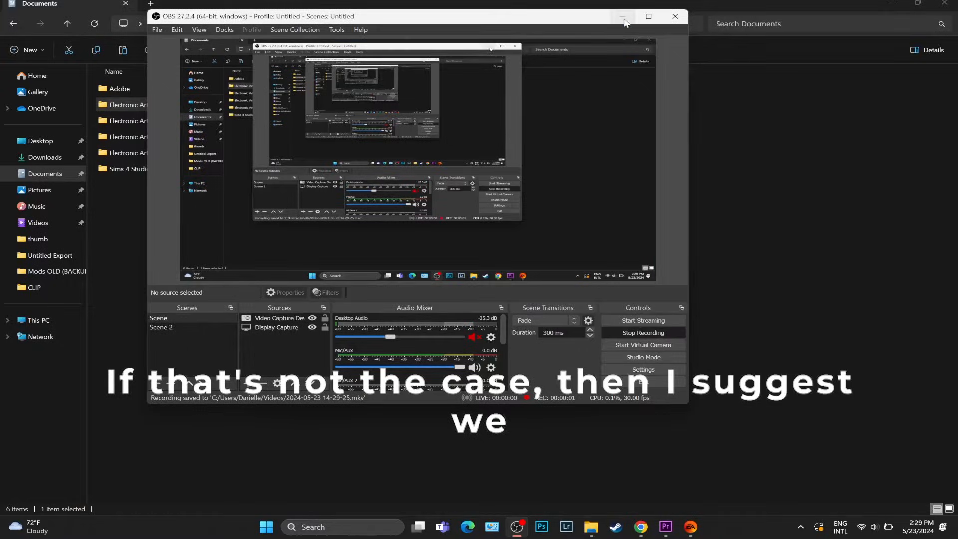
pyautogui.click(623, 16)
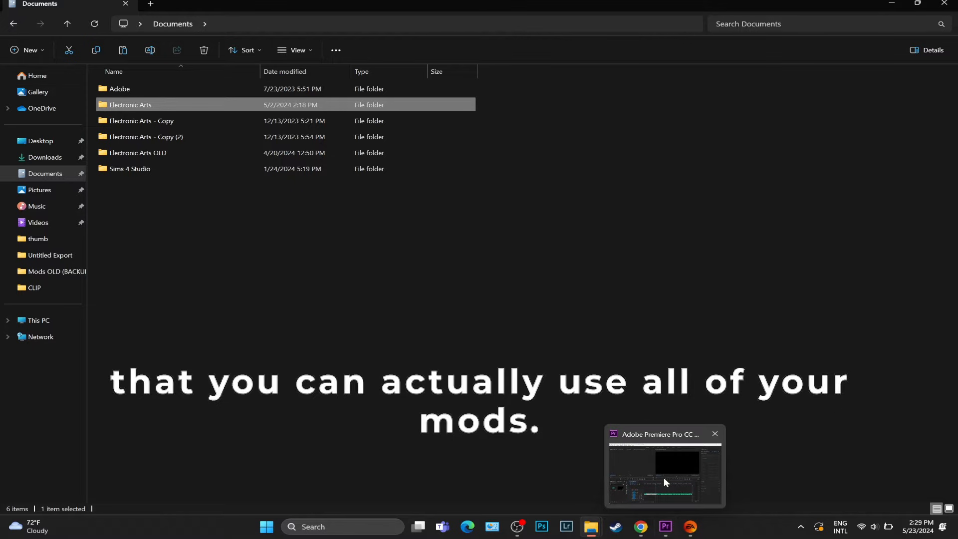
pyautogui.click(688, 526)
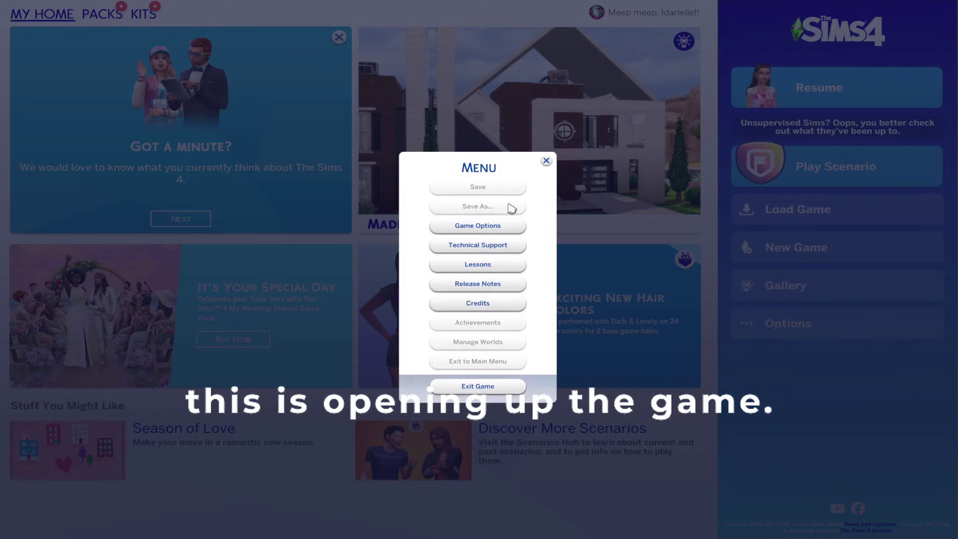
# View the Other category of The Sims 4's Game Options
pyautogui.click(477, 225)
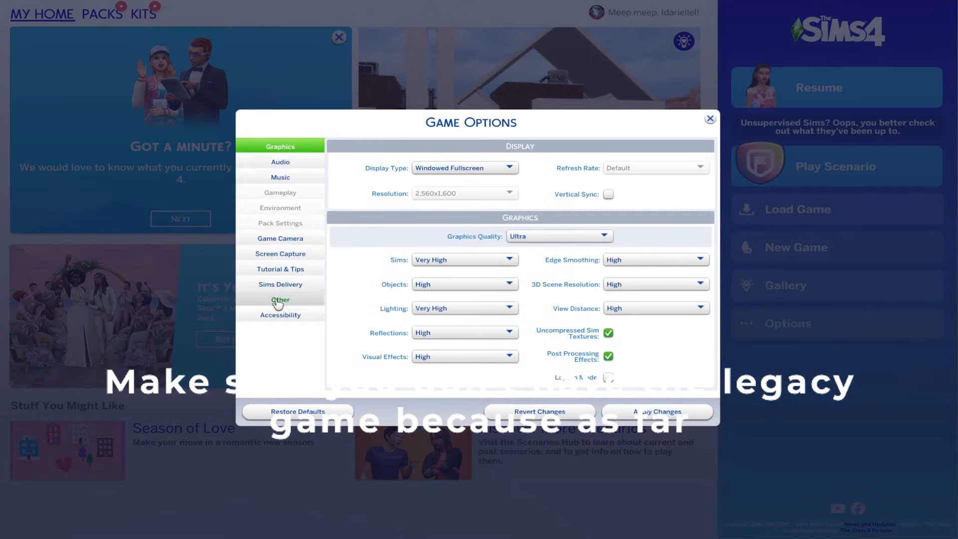
pyautogui.click(281, 299)
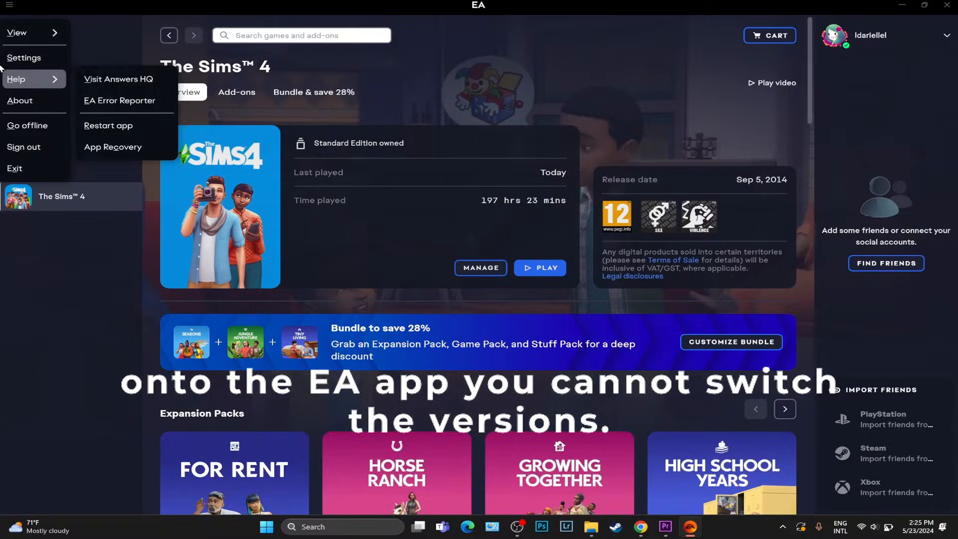
# View the EA app settings, then return to The Sims 4's Game Options
pyautogui.click(24, 58)
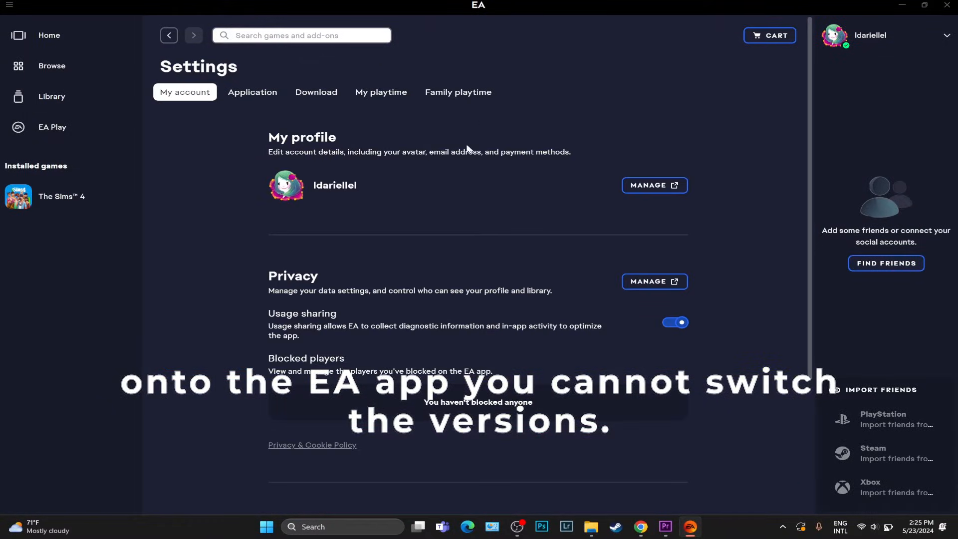
pyautogui.click(316, 91)
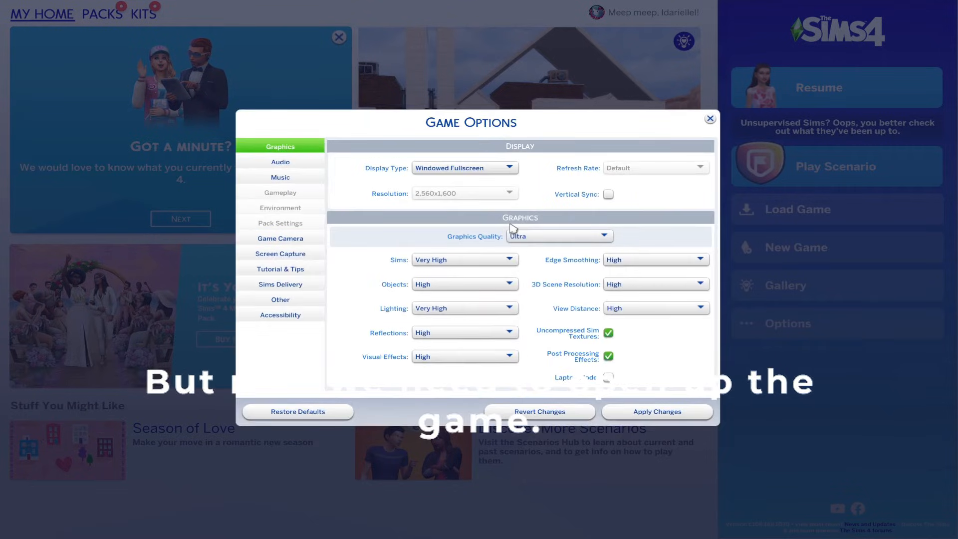
# Close Game Options and exit The Sims 4, confirming the exit prompt
pyautogui.click(280, 299)
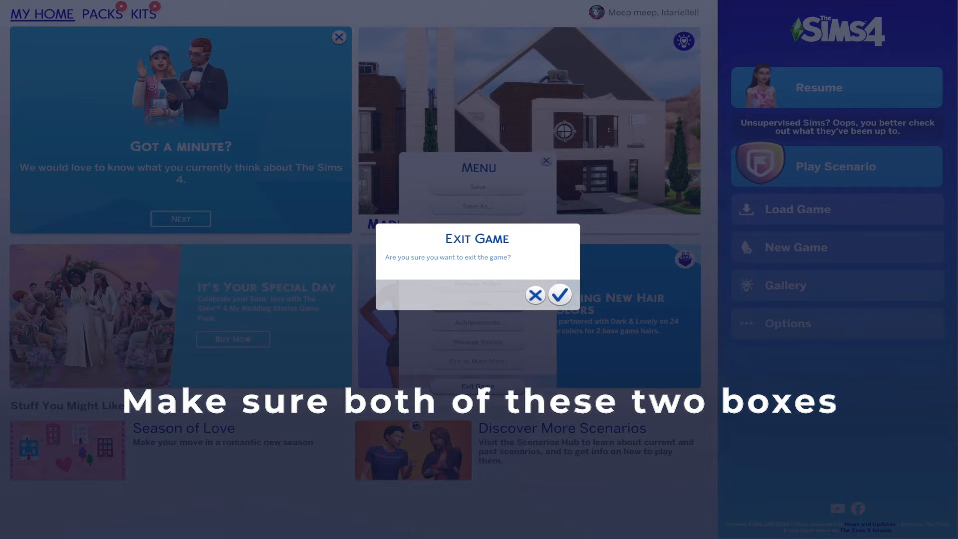
pyautogui.click(534, 294)
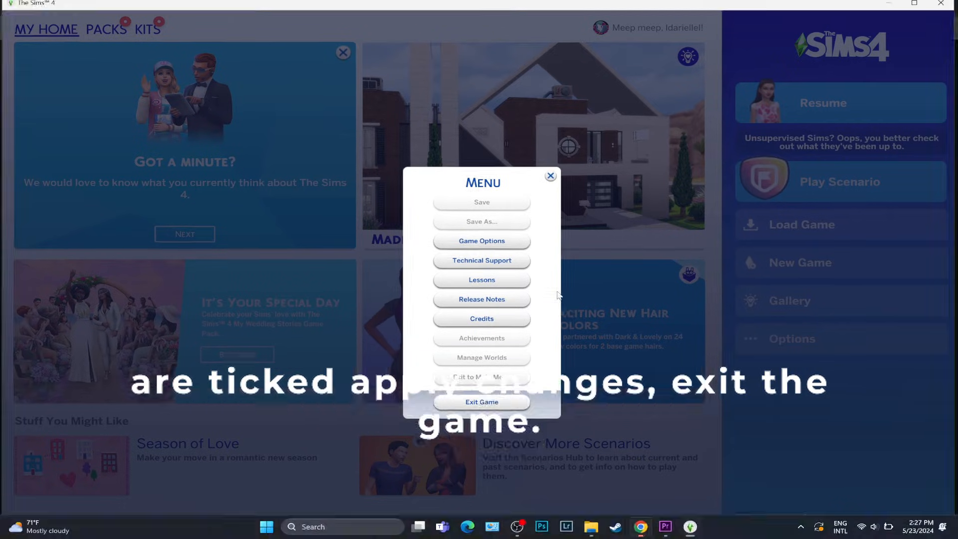
pyautogui.click(482, 401)
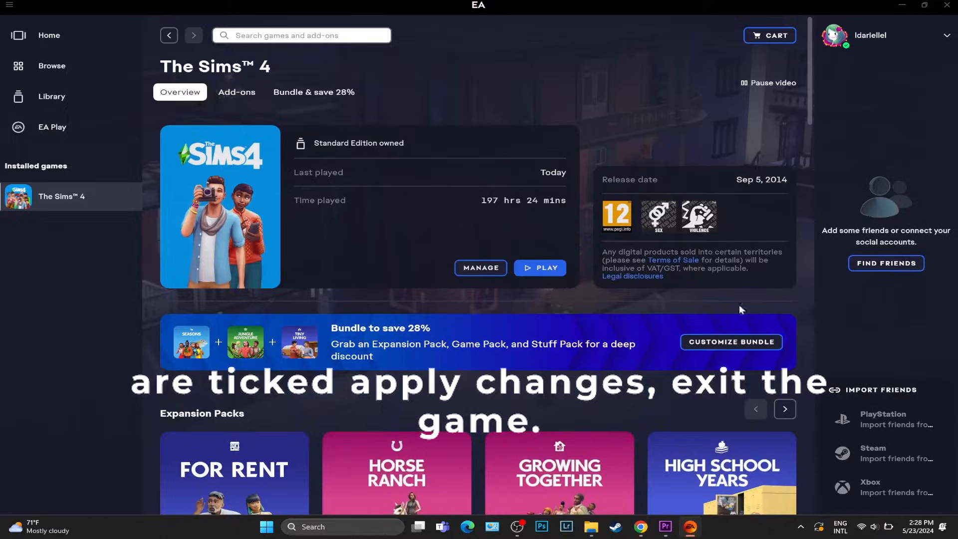
# Relaunch The Sims 4 and verify custom content and script mods are enabled under Other
pyautogui.click(540, 267)
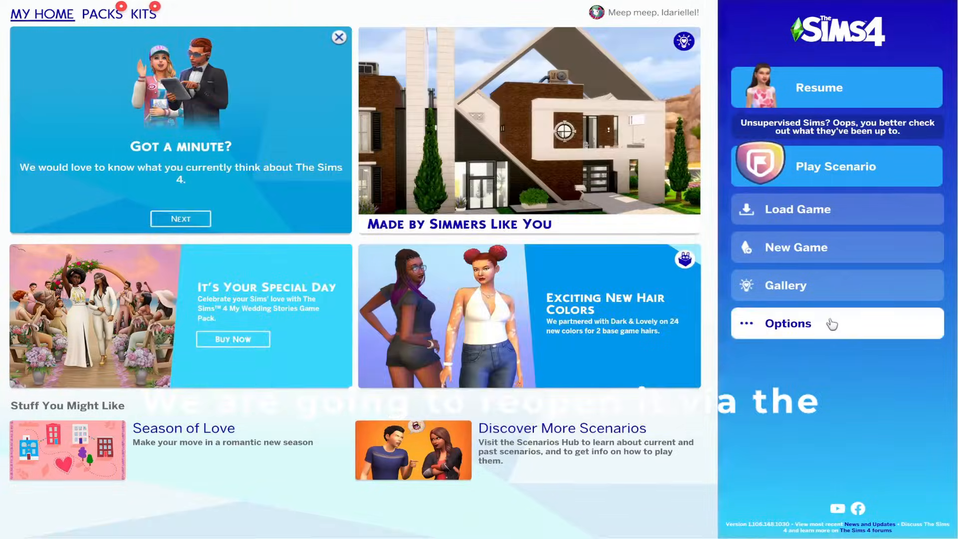
pyautogui.click(788, 323)
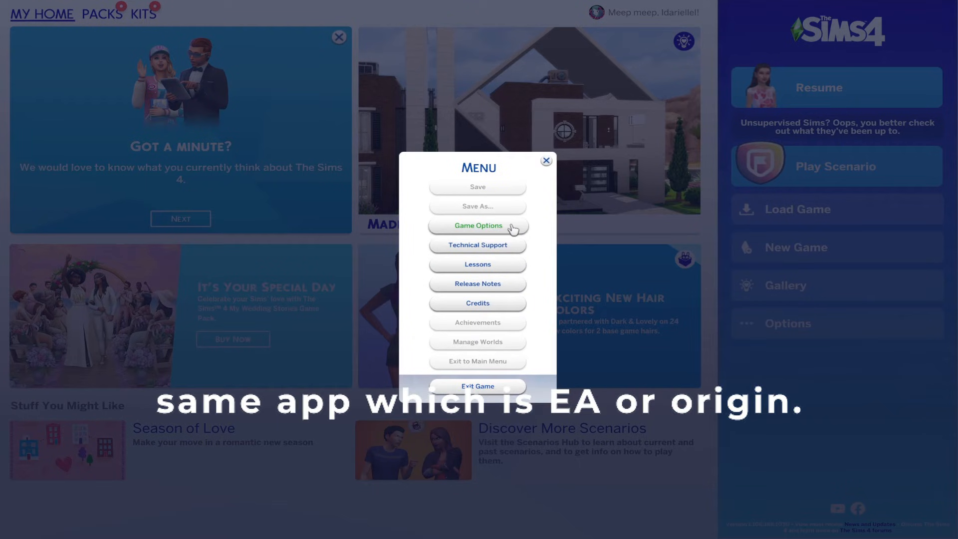
pyautogui.click(477, 225)
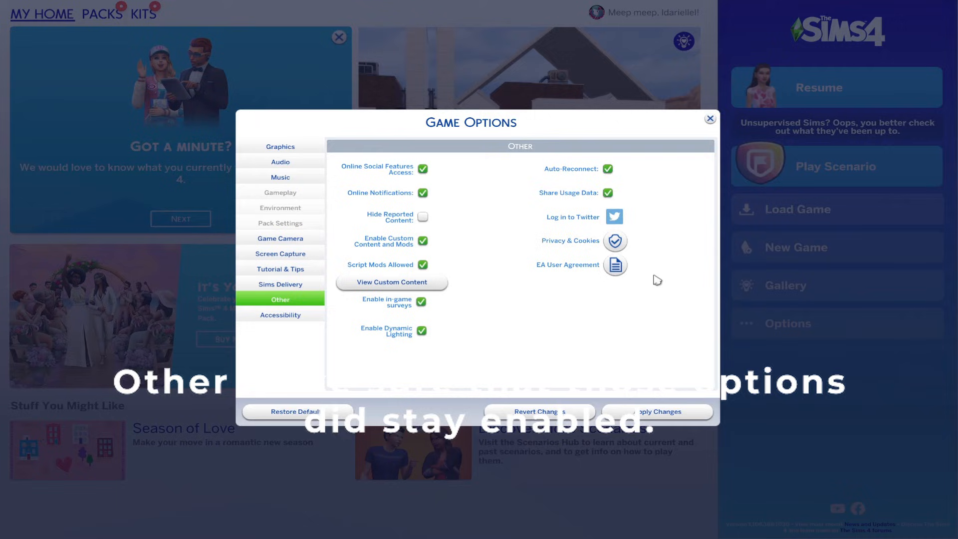
pyautogui.moveTo(695, 133)
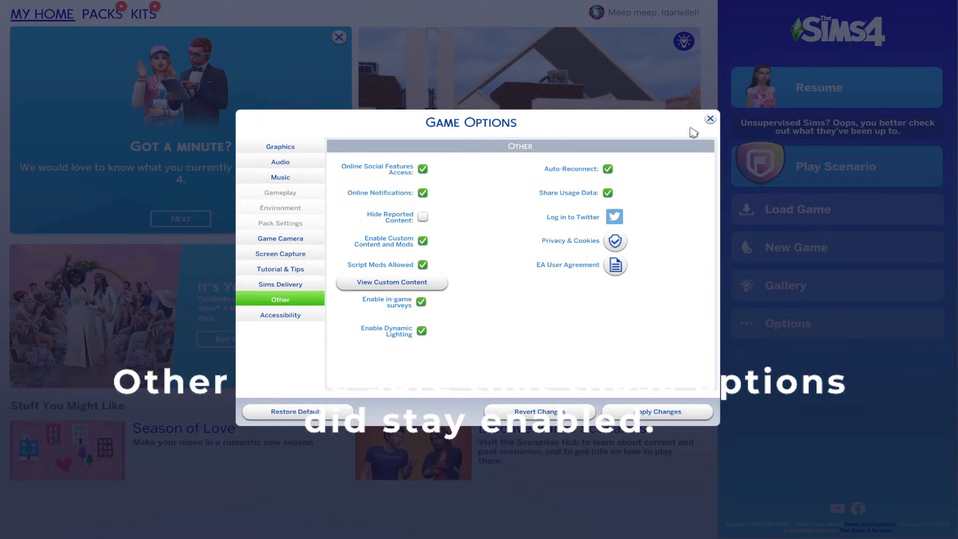
pyautogui.click(709, 118)
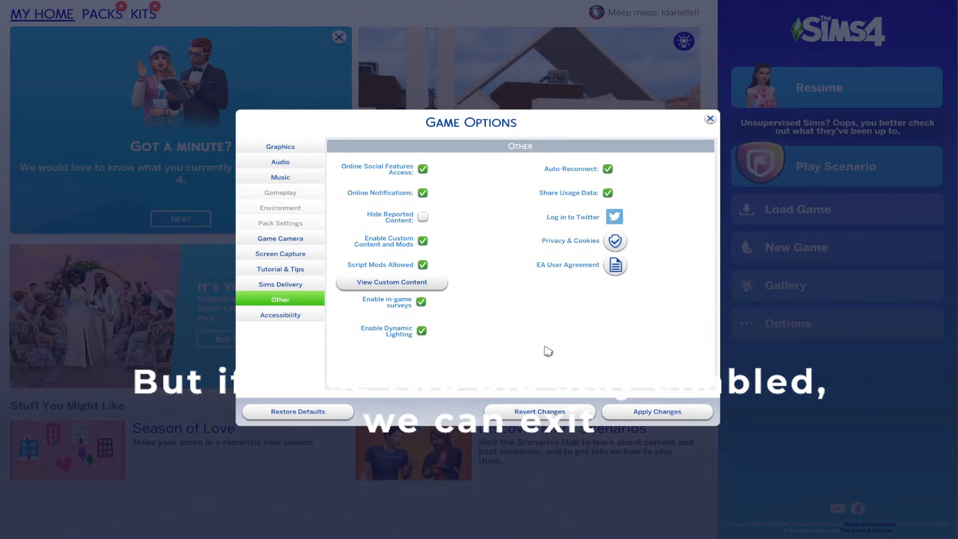
pyautogui.click(710, 118)
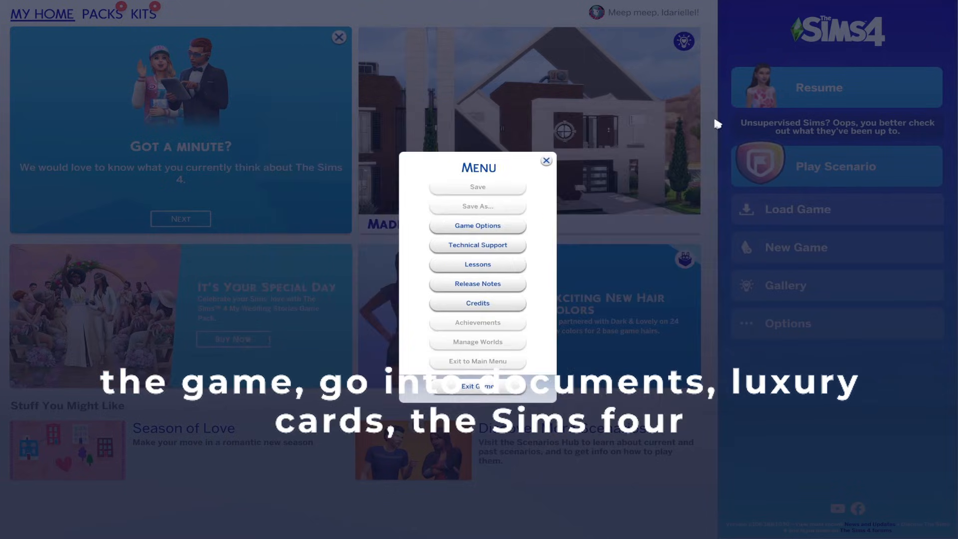
# Look inside the Electronic Arts folder, then return to Documents
pyautogui.click(477, 385)
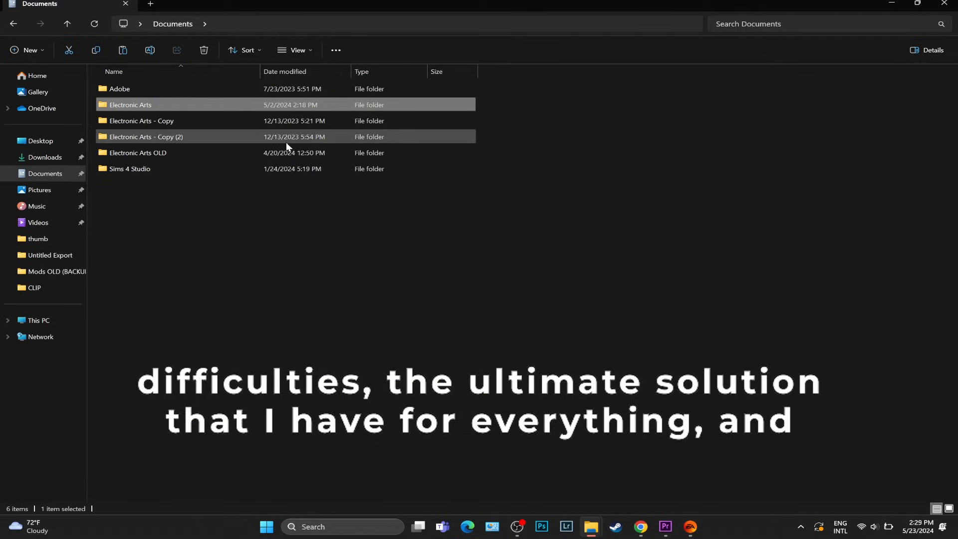
pyautogui.doubleClick(131, 105)
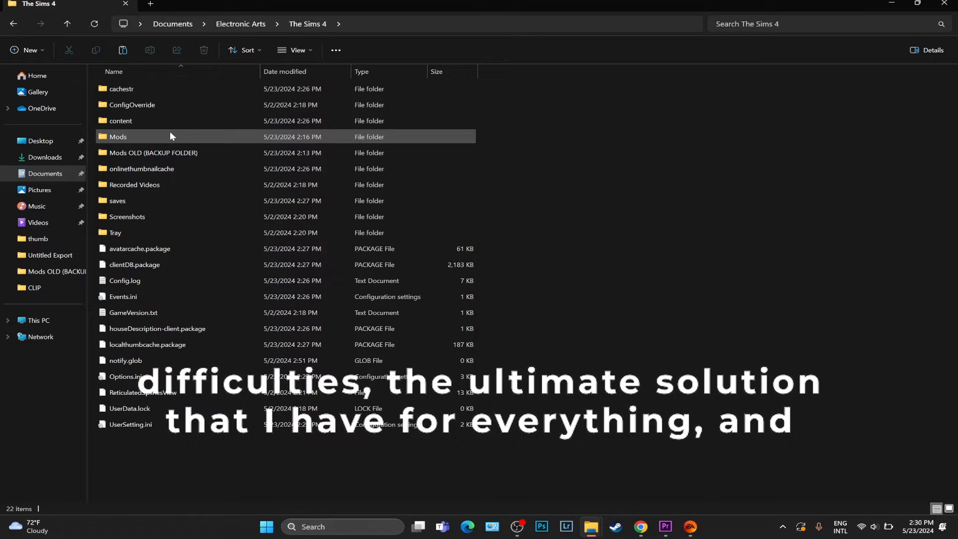
pyautogui.click(172, 24)
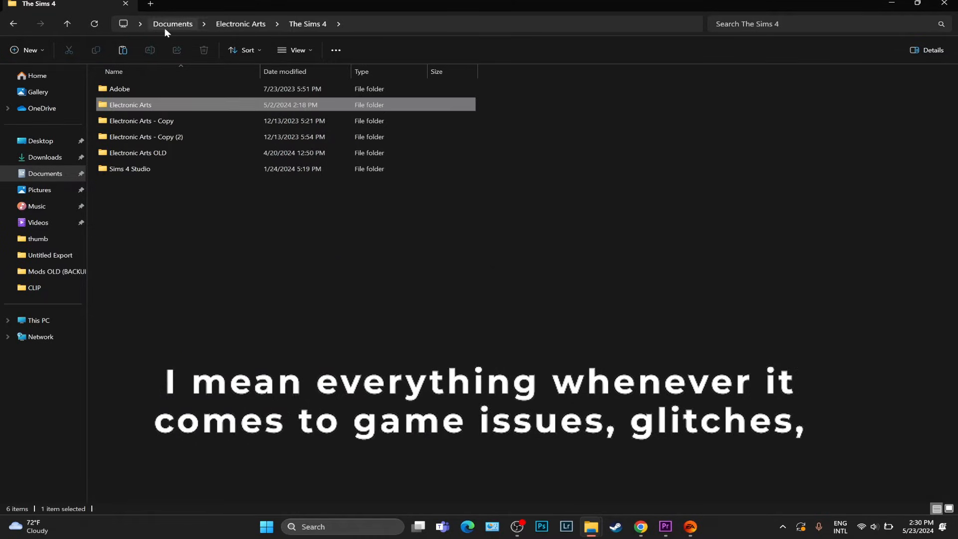
# Rename Documents' Electronic Arts folder to 'Electronic Arts OLD BACKUP' and return to the game
pyautogui.rightClick(131, 105)
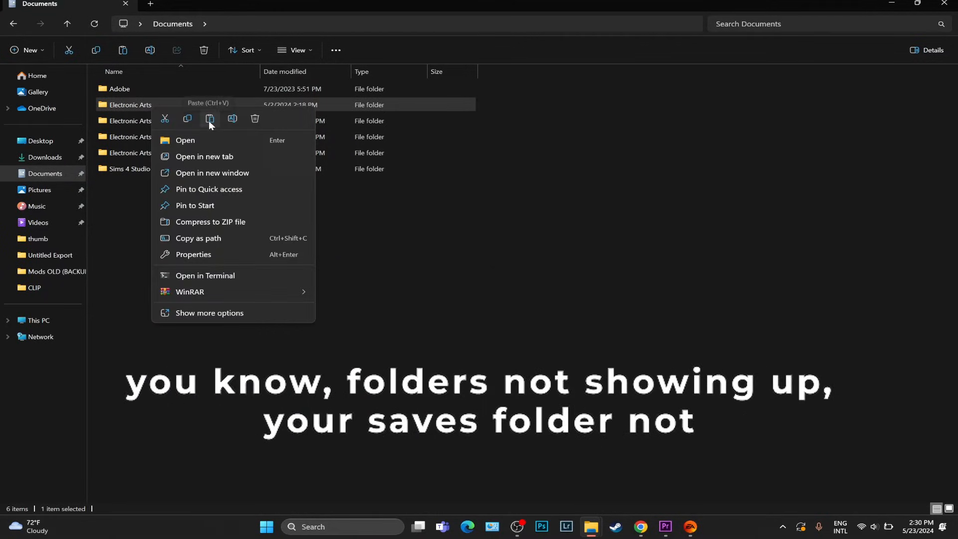
pyautogui.moveTo(199, 121)
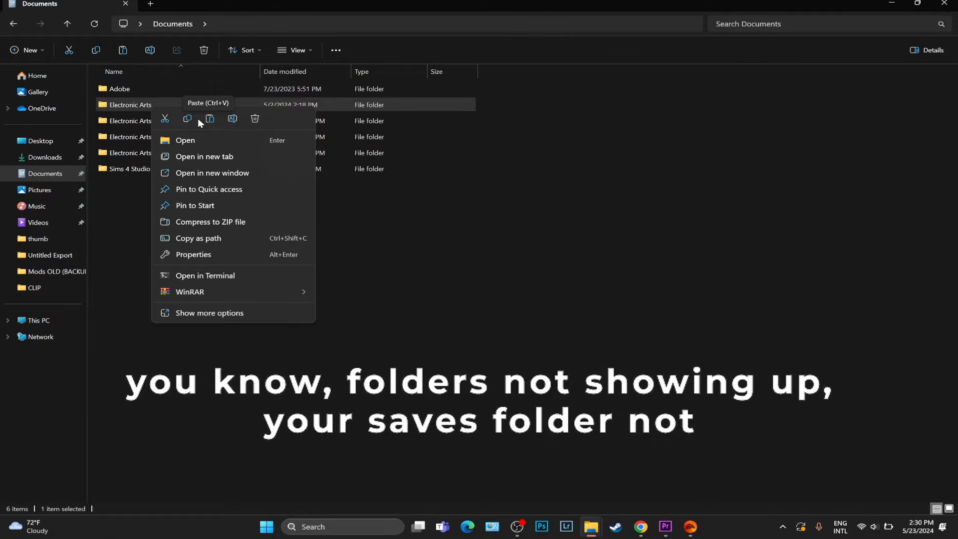
pyautogui.moveTo(232, 118)
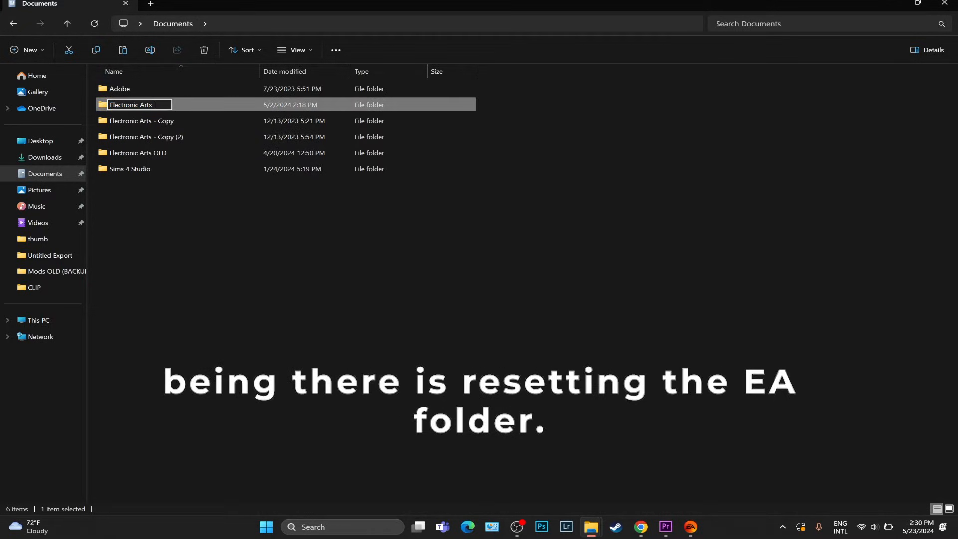
pyautogui.rightClick(130, 105)
pyautogui.write(' OLD BA')
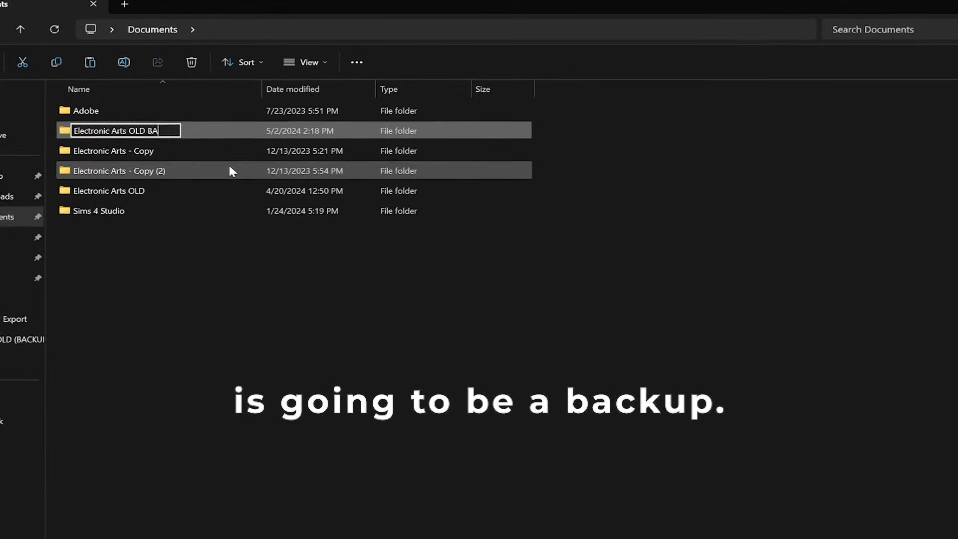
pyautogui.write('CKUP')
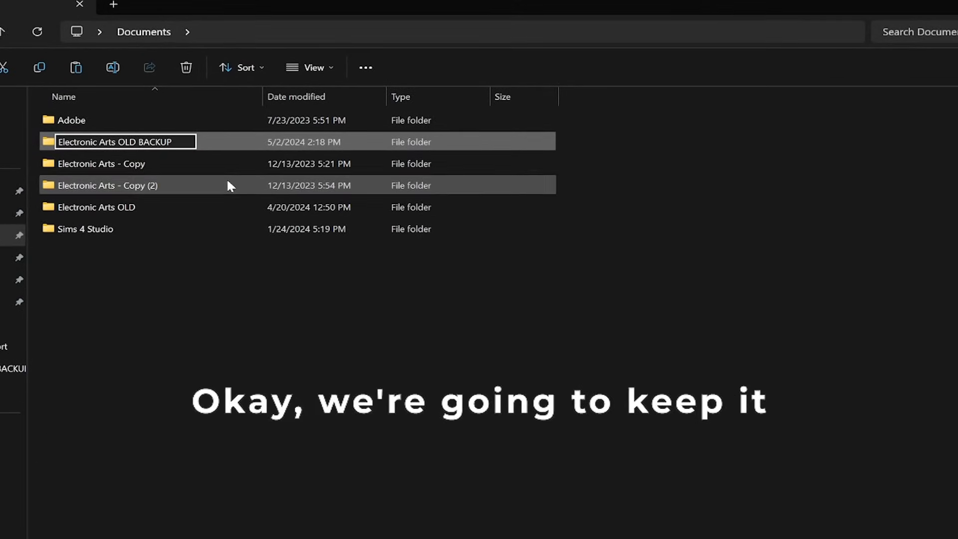
pyautogui.write('Electronic Arts')
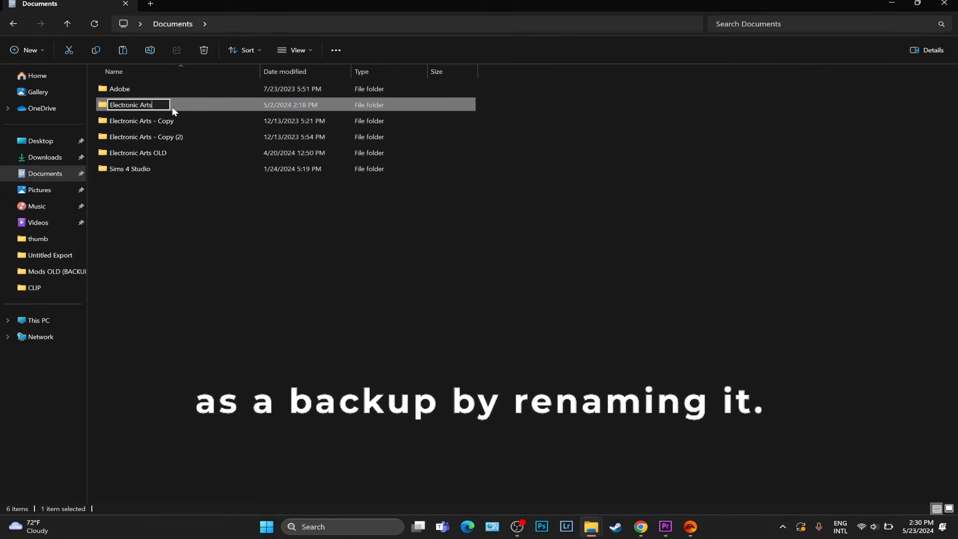
pyautogui.write('OLD')
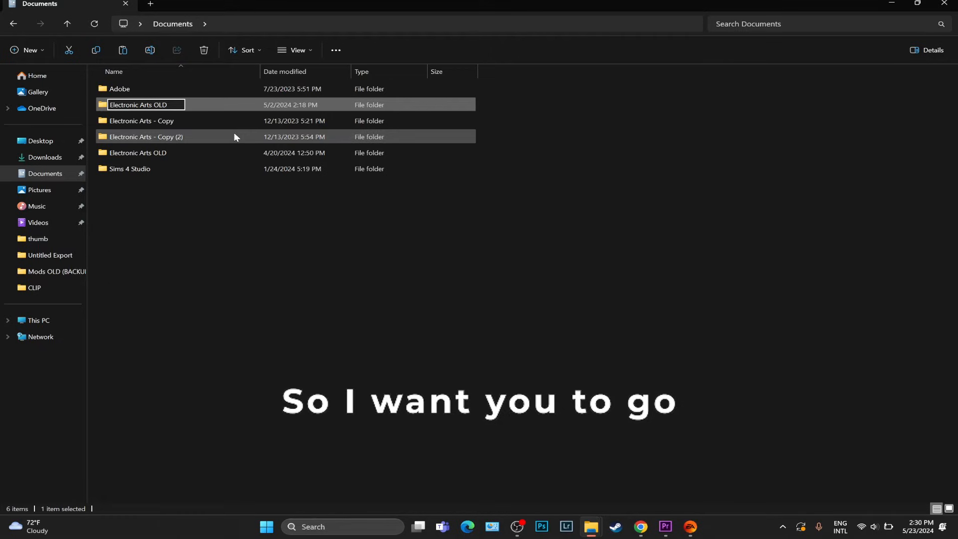
pyautogui.write('BACKUP')
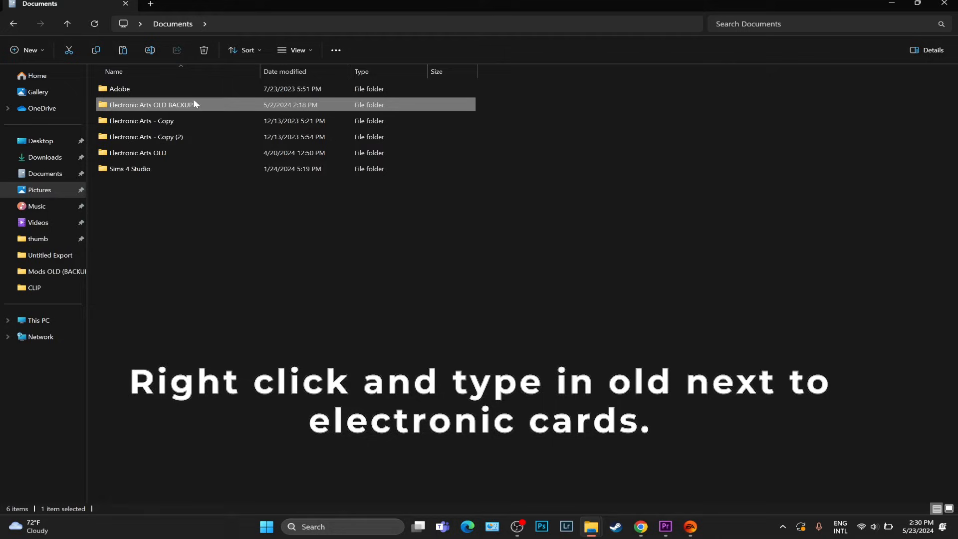
pyautogui.moveTo(668, 527)
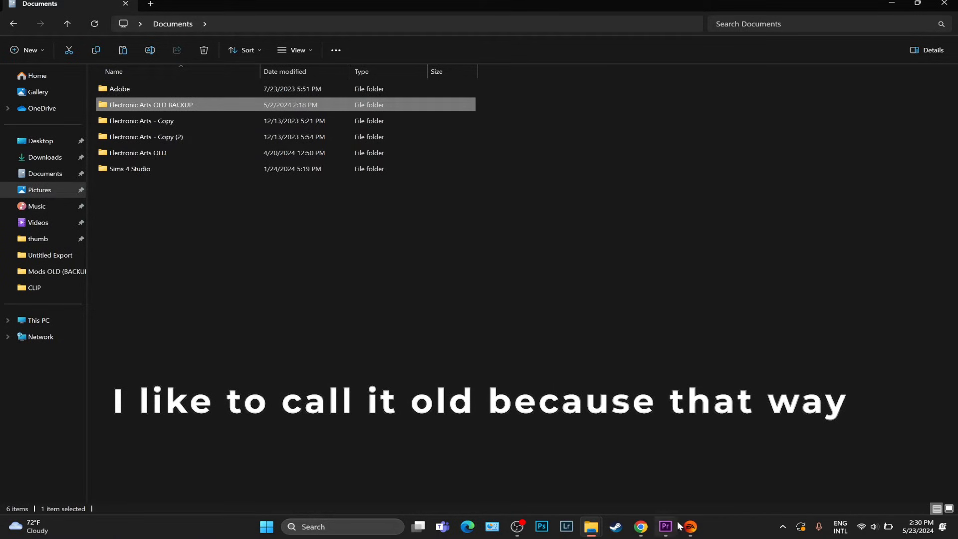
pyautogui.click(690, 526)
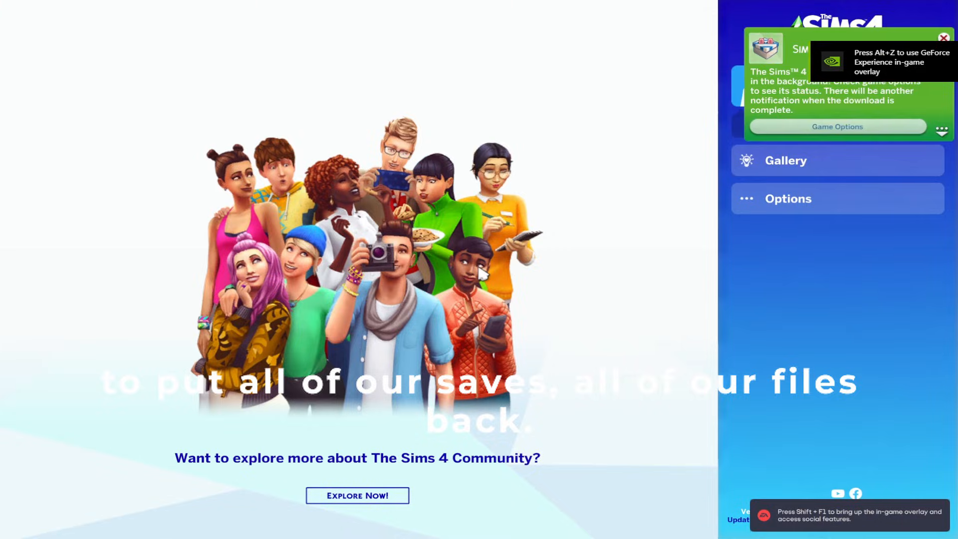
# Bring up the in-game menu from The Sims 4 main screen
pyautogui.click(941, 38)
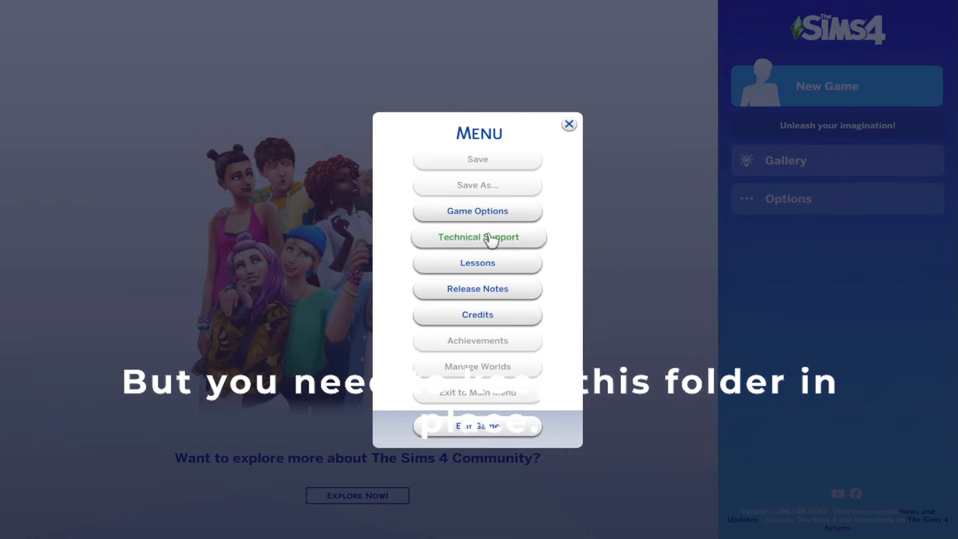
# Enter Game Options, then return to File Explorer showing the fresh Electronic Arts folder
pyautogui.click(477, 212)
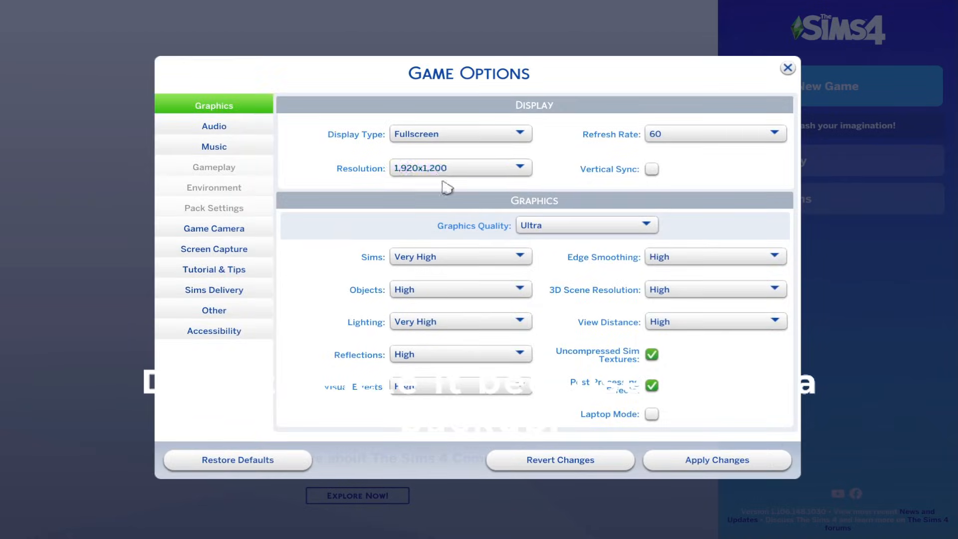
pyautogui.click(265, 526)
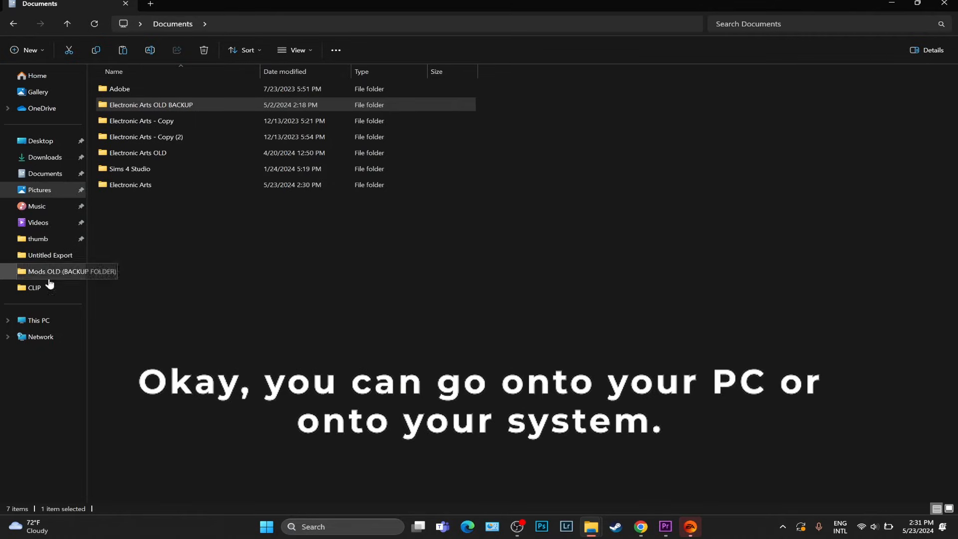
# Check Local Disk (C:) free space via This PC, switching between the EA app, game and File Explorer
pyautogui.click(38, 320)
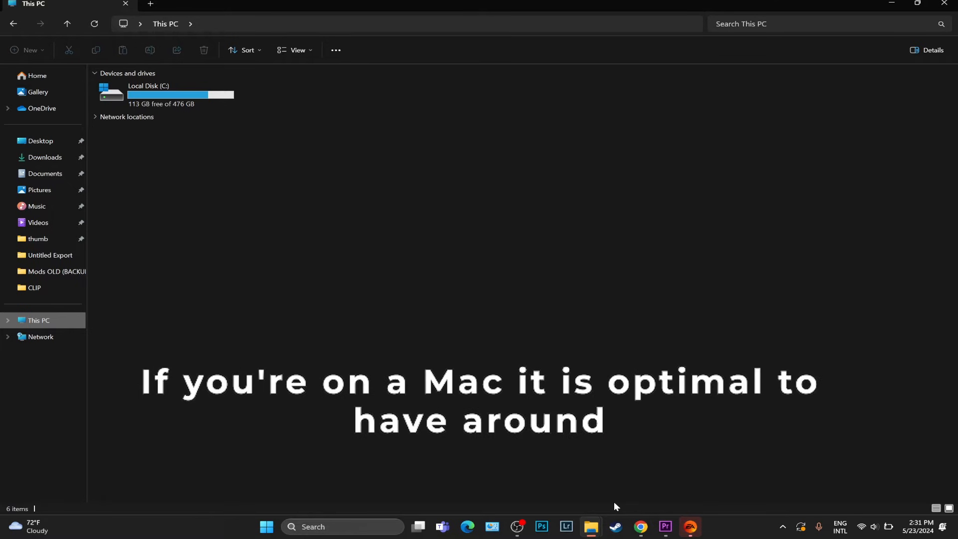
pyautogui.click(690, 527)
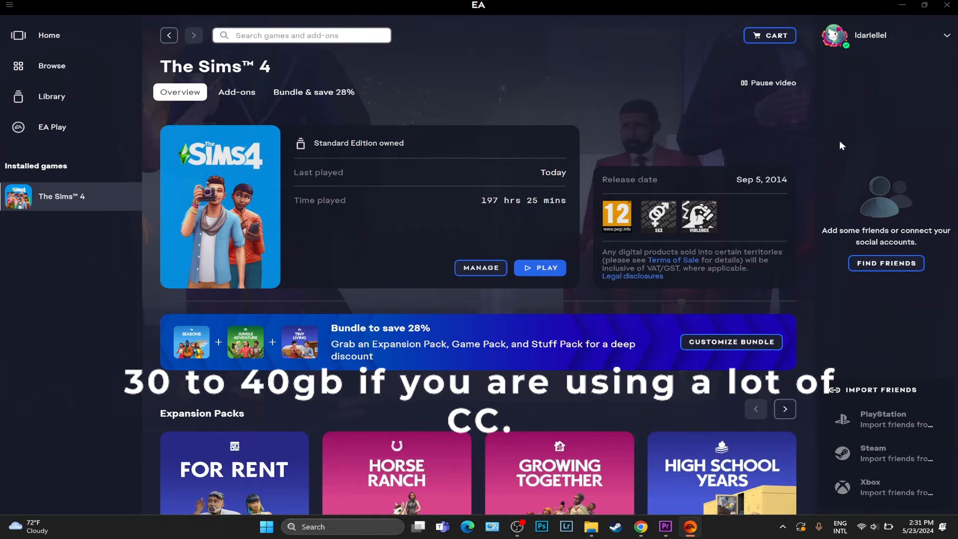
pyautogui.click(517, 527)
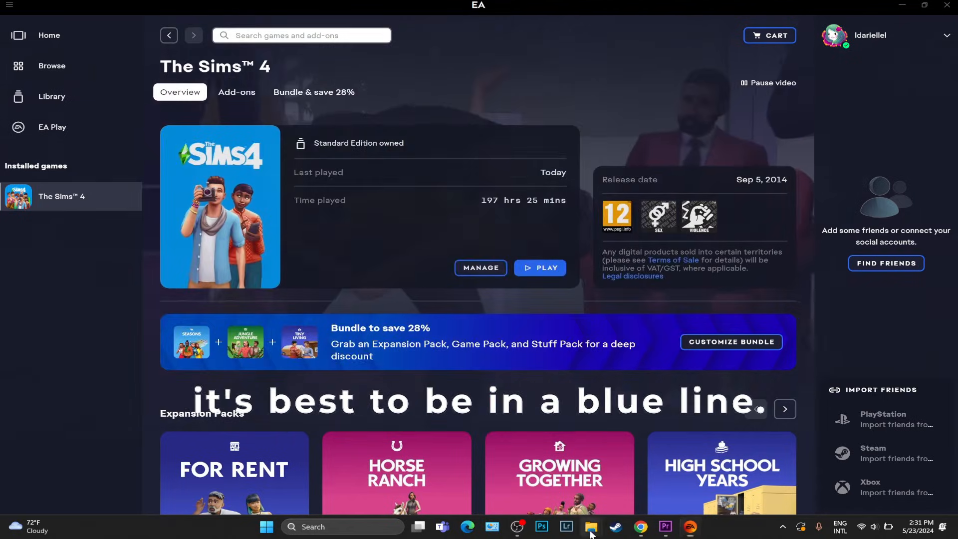
pyautogui.click(590, 526)
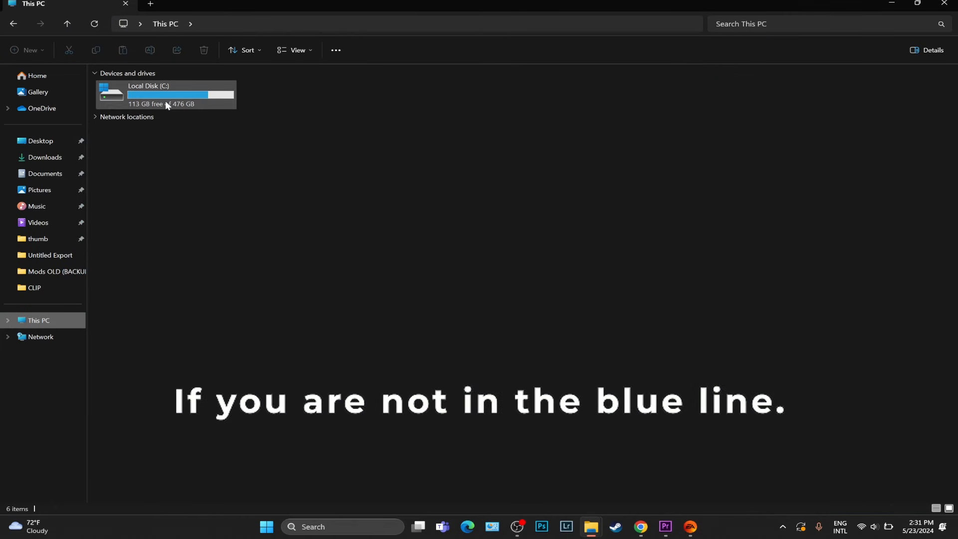
pyautogui.click(44, 173)
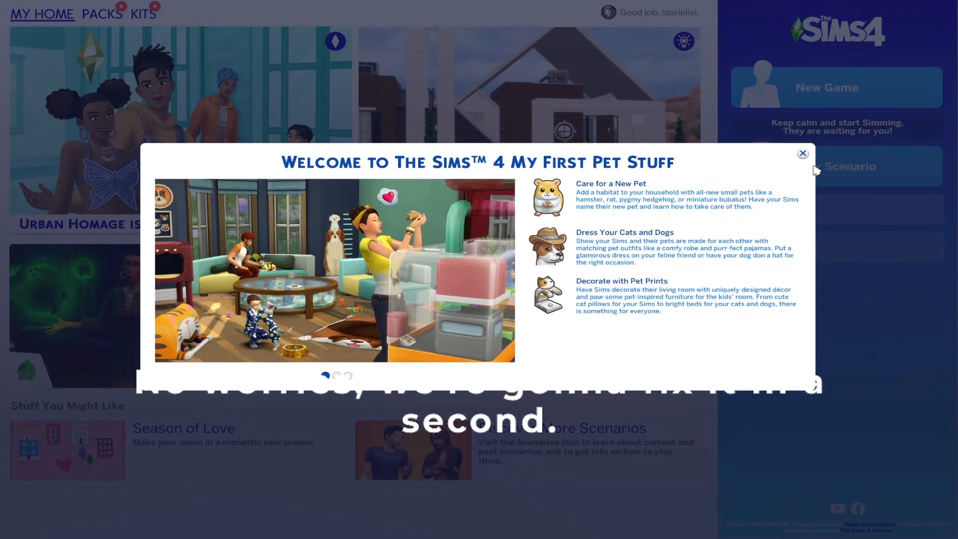
# Dismiss the My First Pet Stuff and Sims Delivery Express welcome pop-ups
pyautogui.click(801, 153)
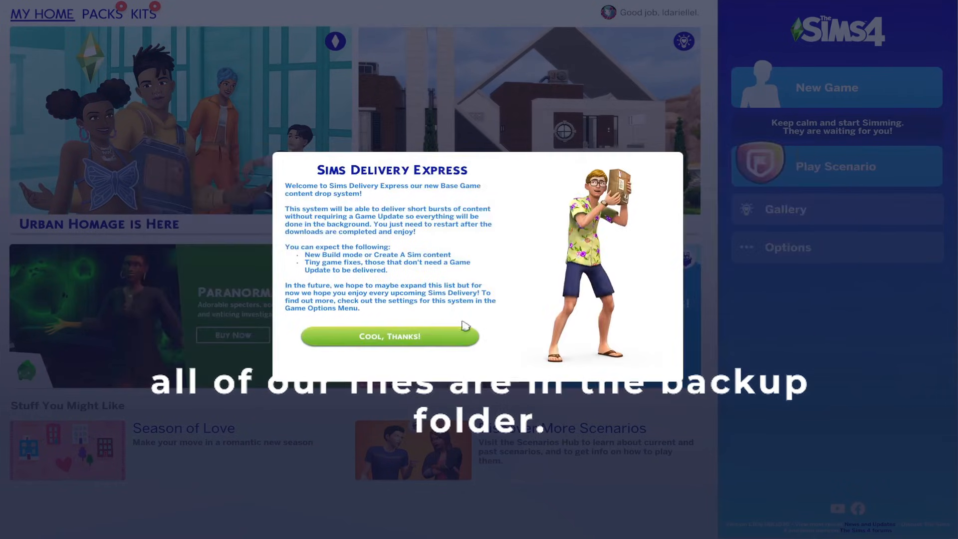
pyautogui.click(389, 336)
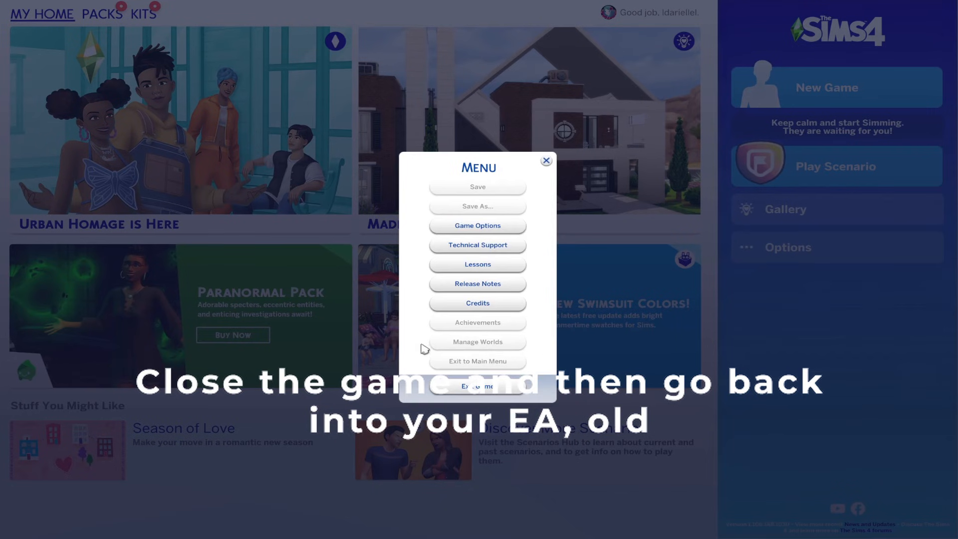
pyautogui.moveTo(490, 526)
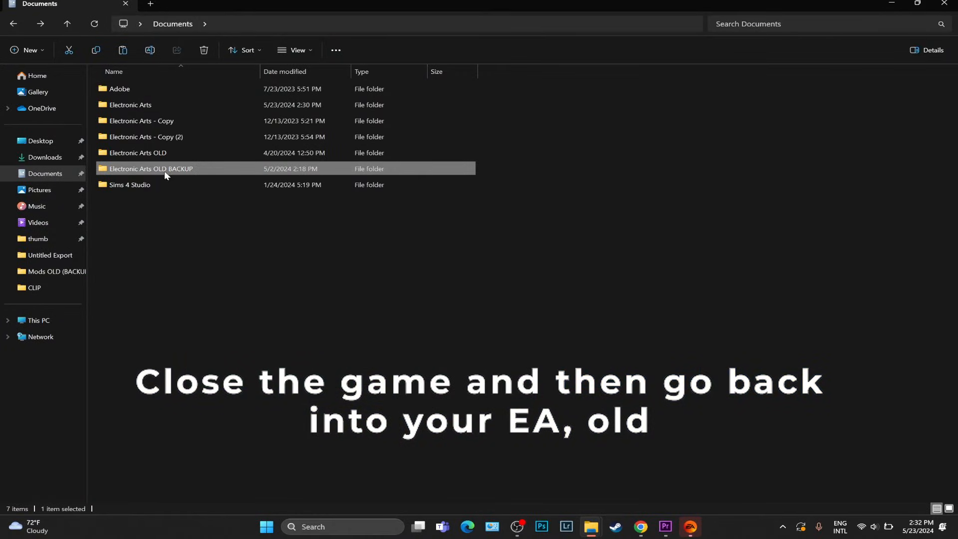
# Select all save files in the Electronic Arts OLD BACKUP saves folder
pyautogui.doubleClick(150, 168)
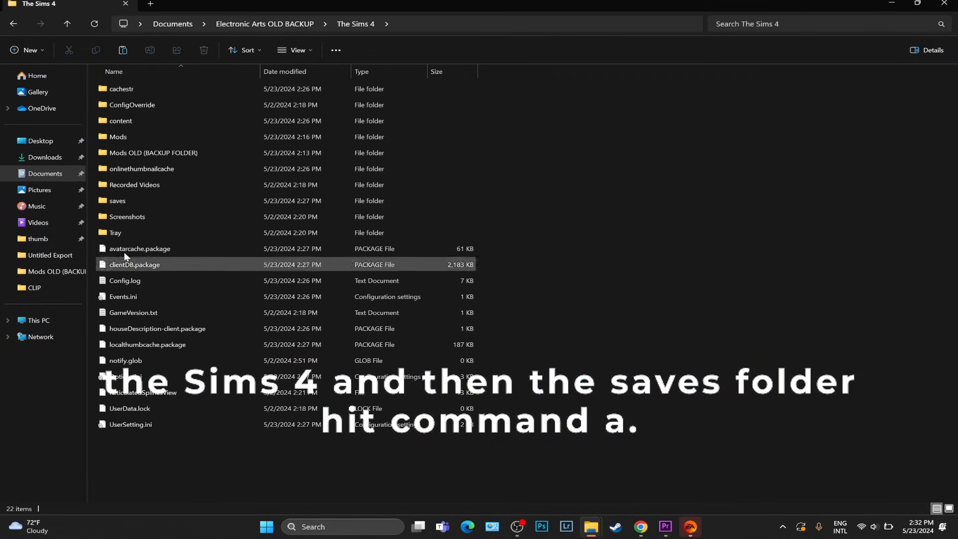
pyautogui.doubleClick(117, 200)
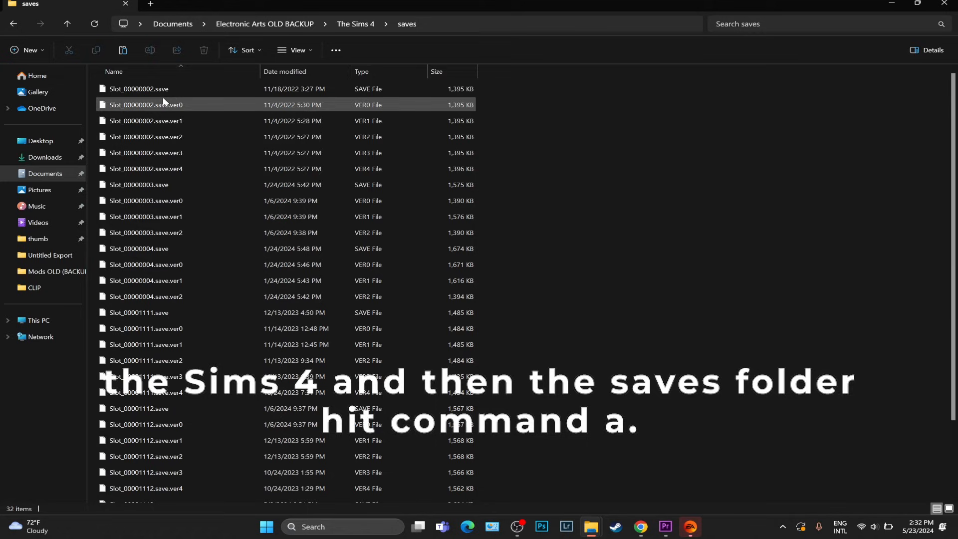
pyautogui.press('ctrl+a')
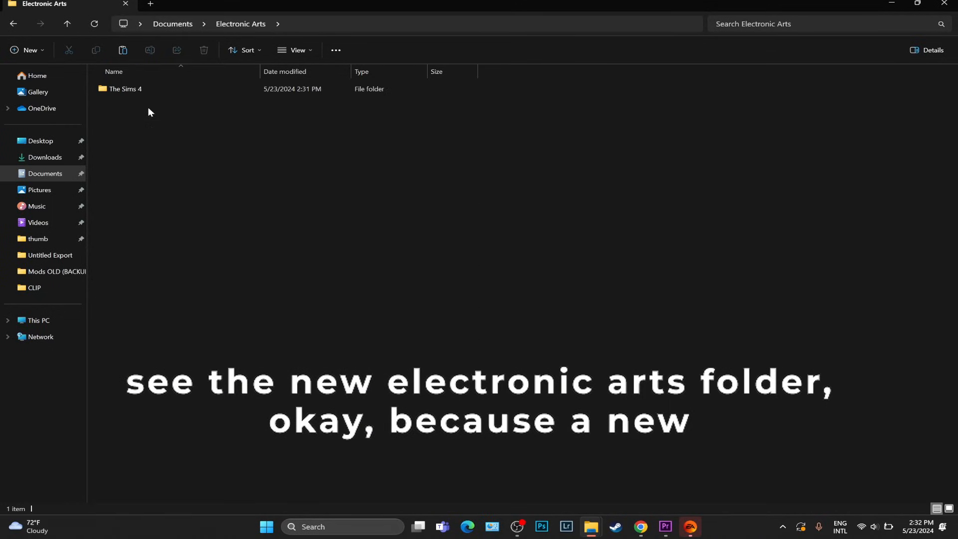
# Navigate into the new Electronic Arts > The Sims 4 > saves folder to paste them
pyautogui.doubleClick(125, 89)
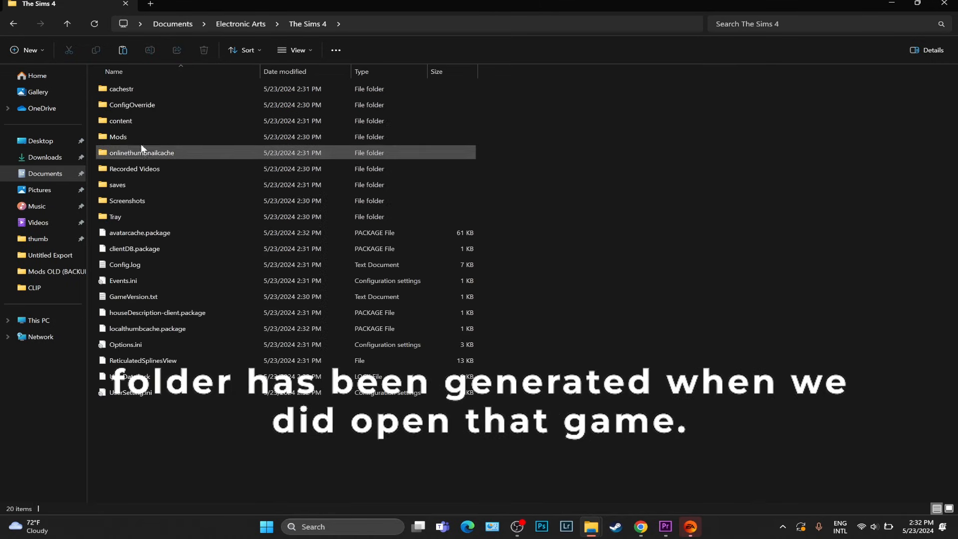
pyautogui.doubleClick(118, 185)
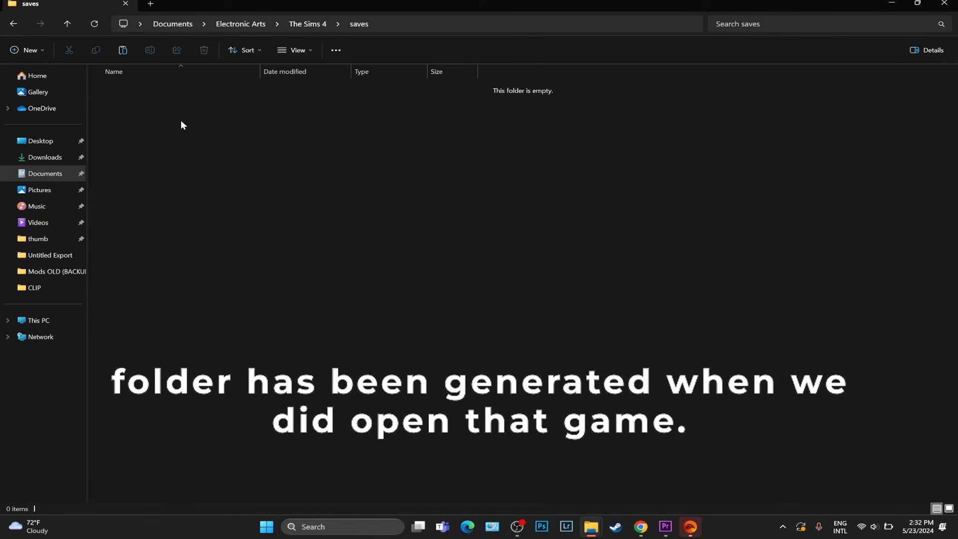
pyautogui.click(239, 24)
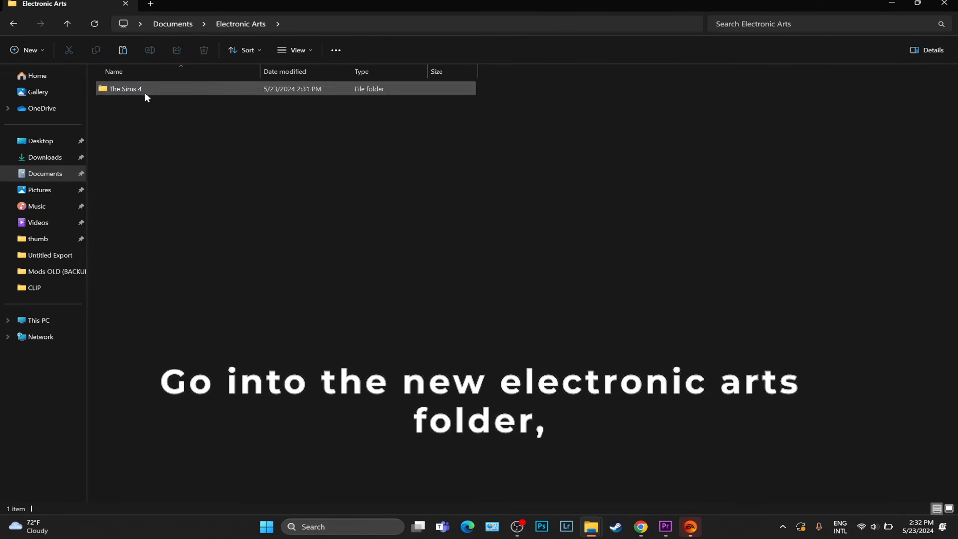
pyautogui.doubleClick(125, 89)
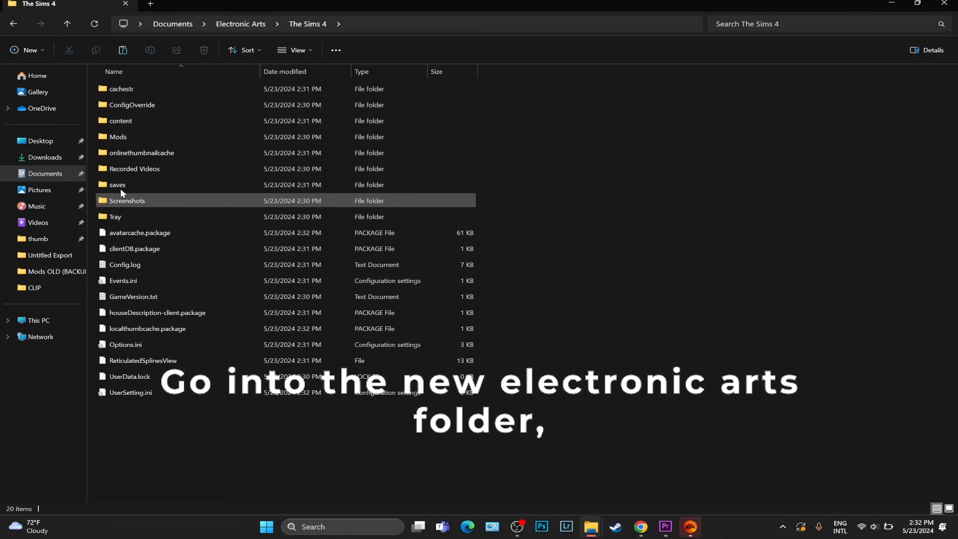
pyautogui.doubleClick(118, 185)
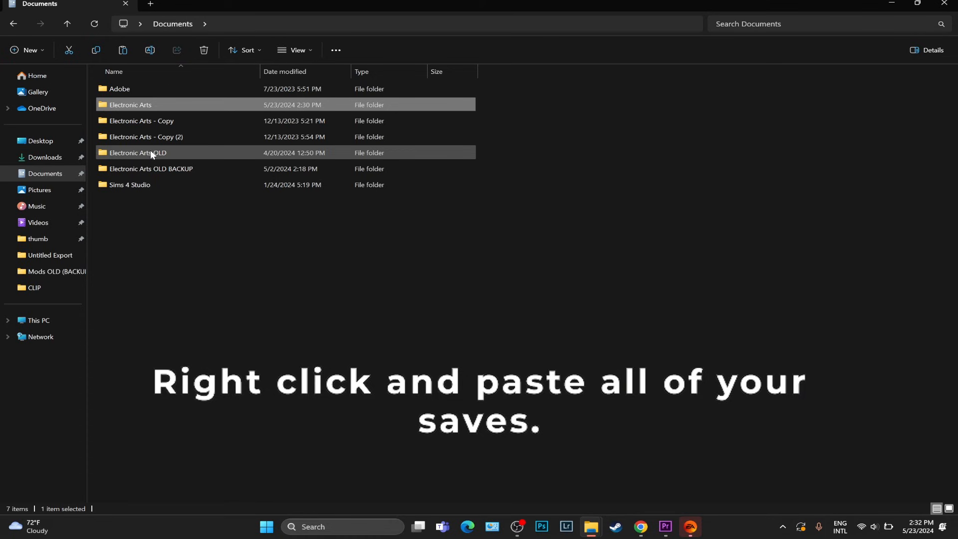
# Copy all selected files from the old backup's The Sims 4 Tray folder
pyautogui.doubleClick(137, 153)
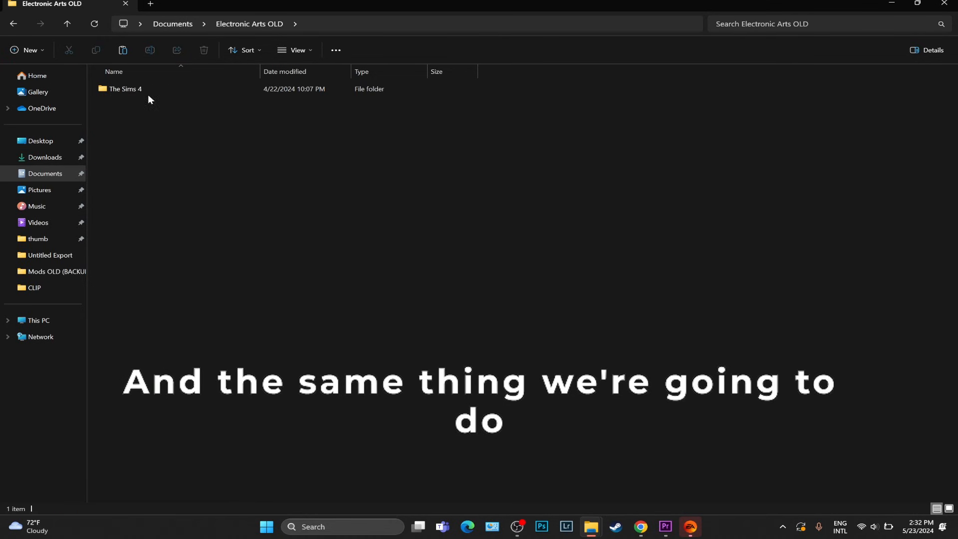
pyautogui.doubleClick(125, 89)
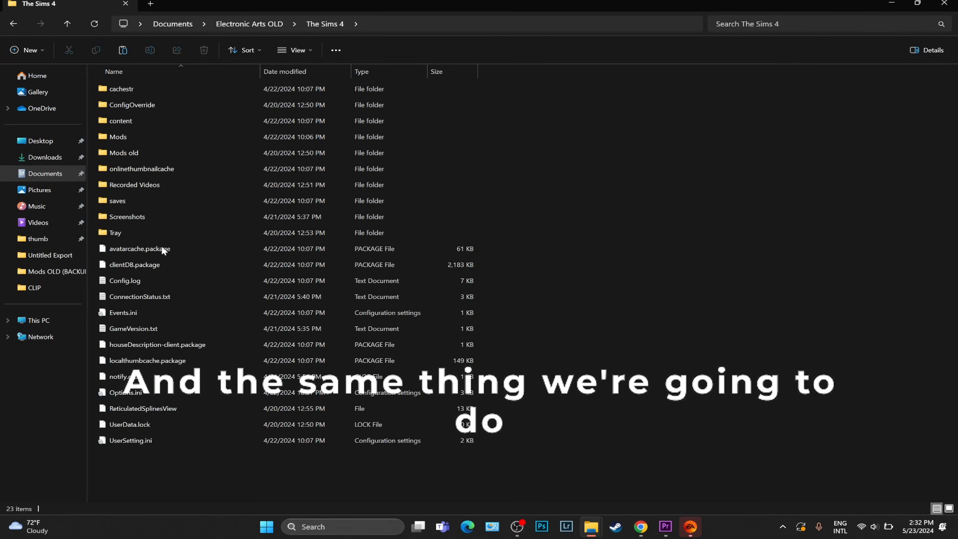
pyautogui.doubleClick(116, 232)
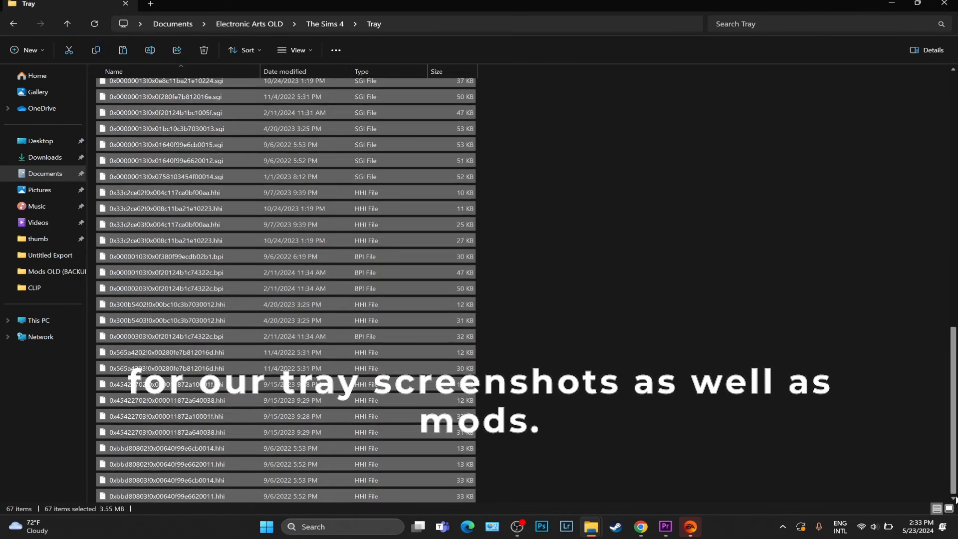
pyautogui.rightClick(174, 248)
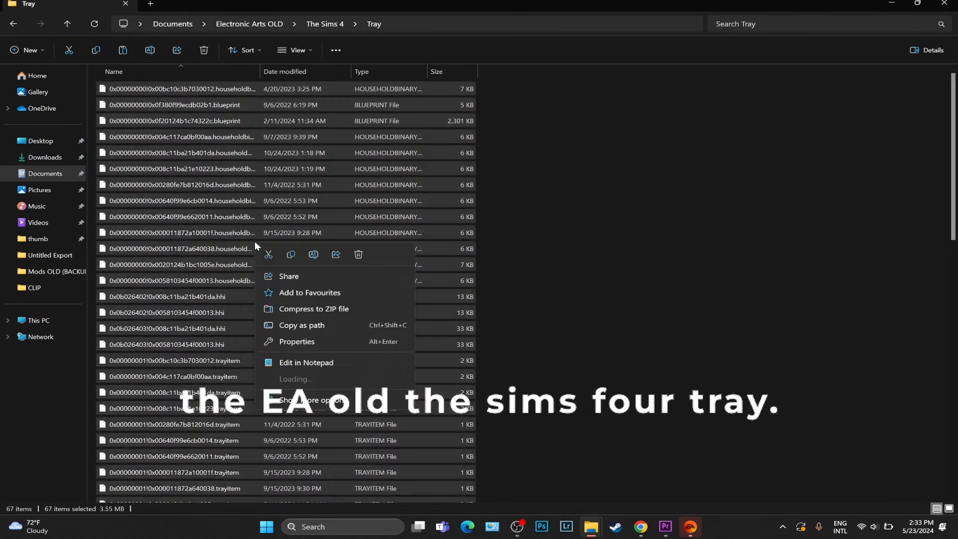
pyautogui.click(44, 174)
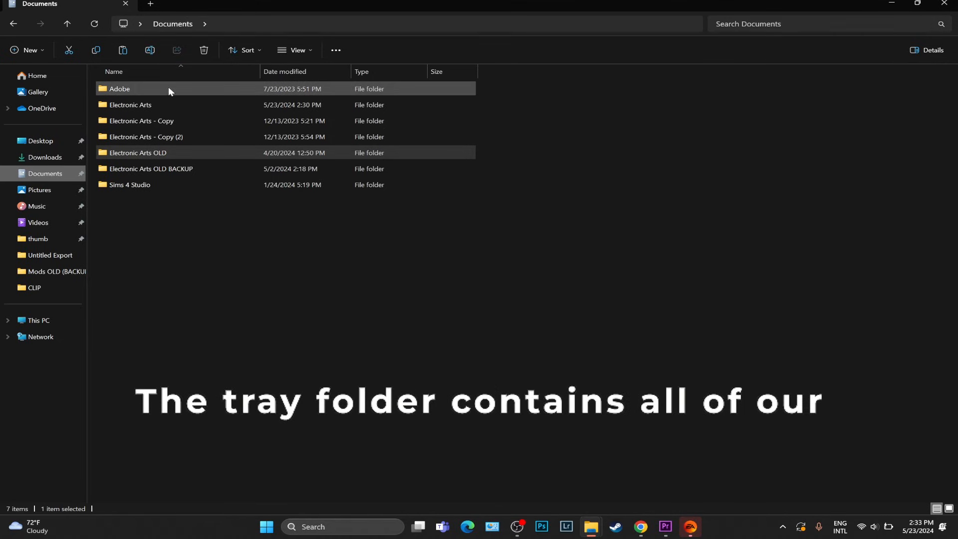
# Paste the tray files into the new The Sims 4 folder and return to Documents
pyautogui.doubleClick(131, 105)
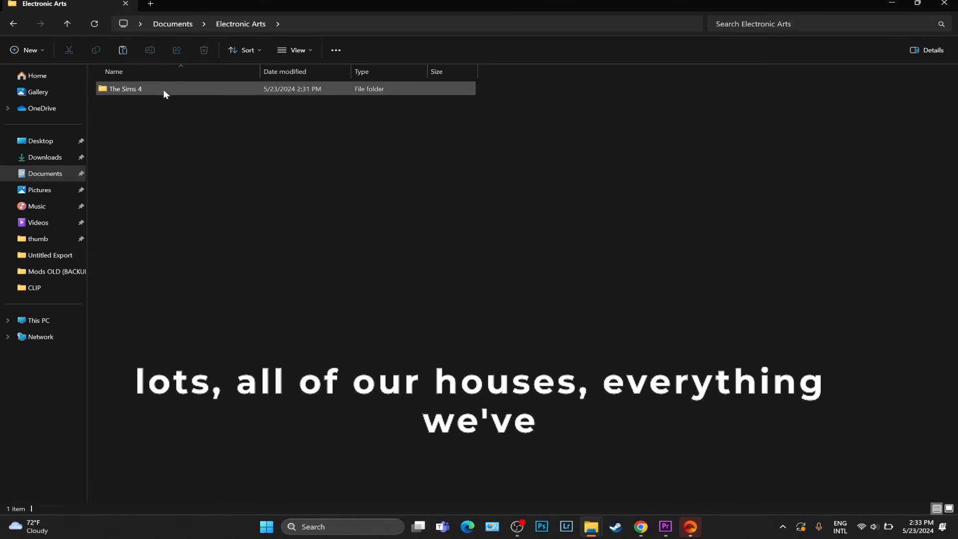
pyautogui.doubleClick(126, 88)
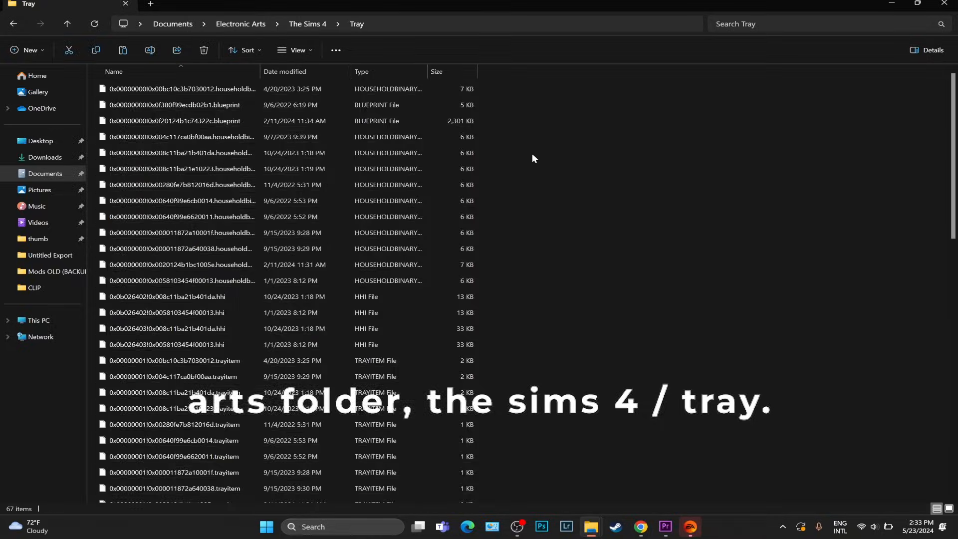
pyautogui.click(172, 24)
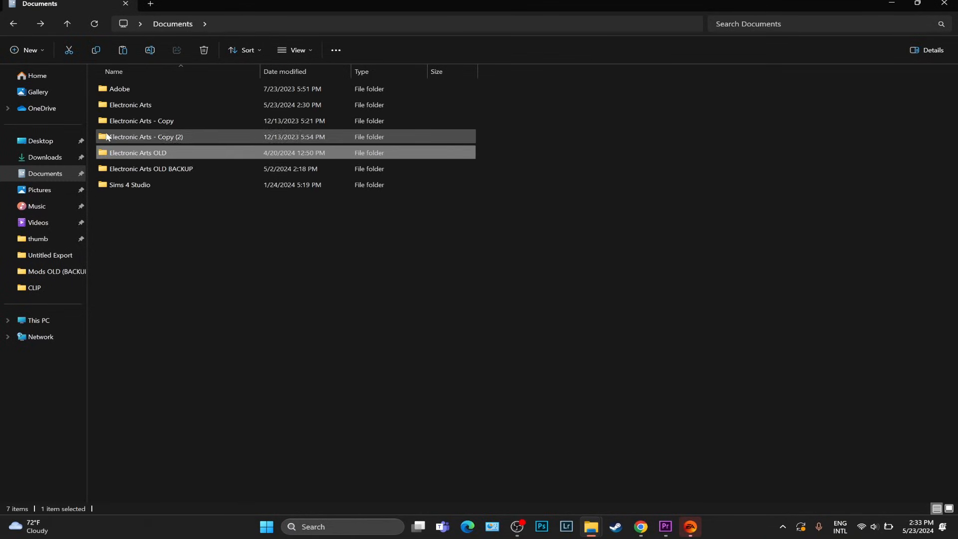
# Browse into the backup's The Sims 4 Screenshots folder to copy its contents
pyautogui.doubleClick(151, 168)
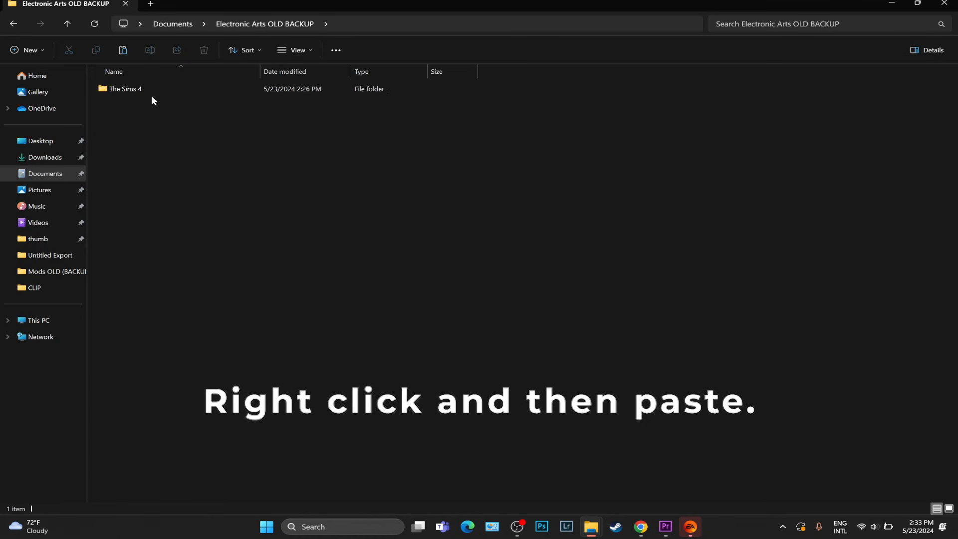
pyautogui.doubleClick(124, 87)
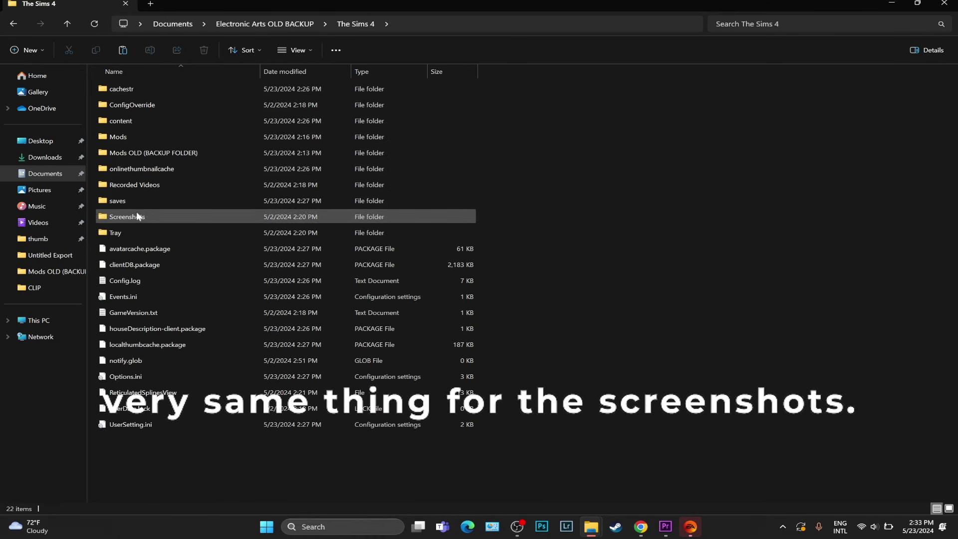
pyautogui.doubleClick(127, 216)
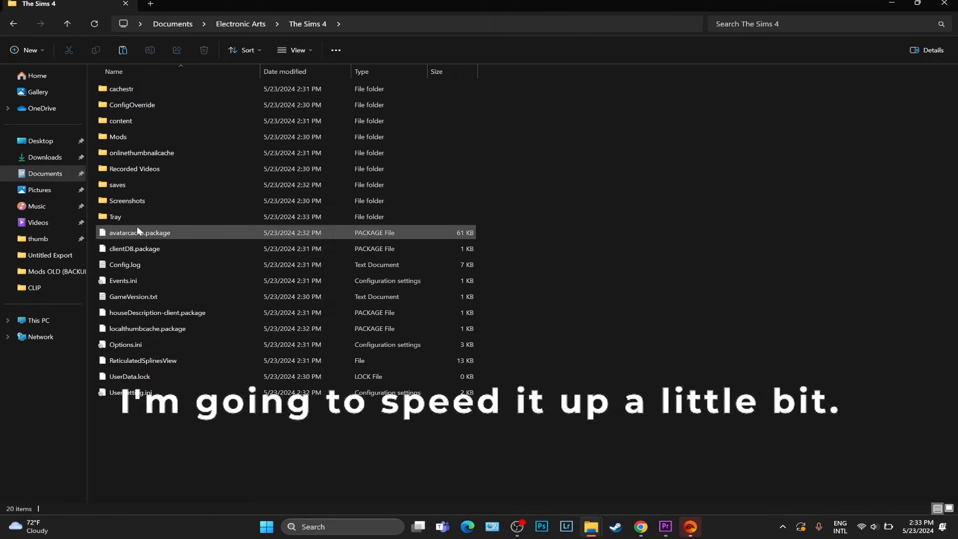
# Paste into the new The Sims 4 Screenshots folder and browse its neighbouring folders
pyautogui.doubleClick(126, 200)
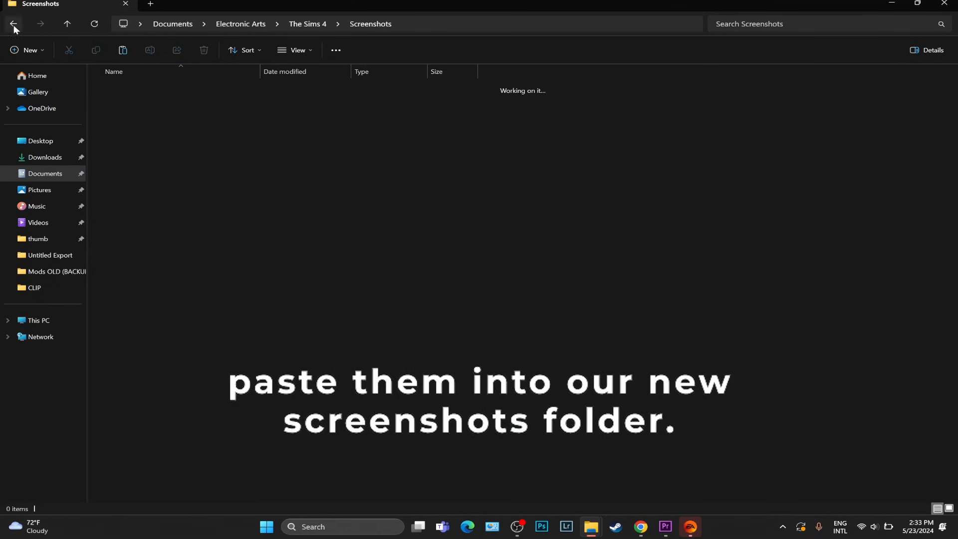
pyautogui.click(15, 24)
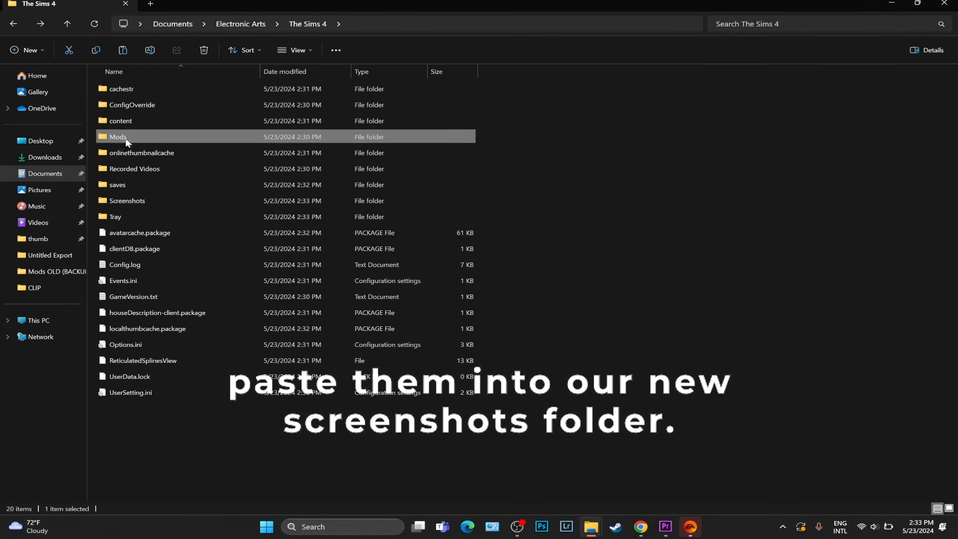
pyautogui.doubleClick(122, 137)
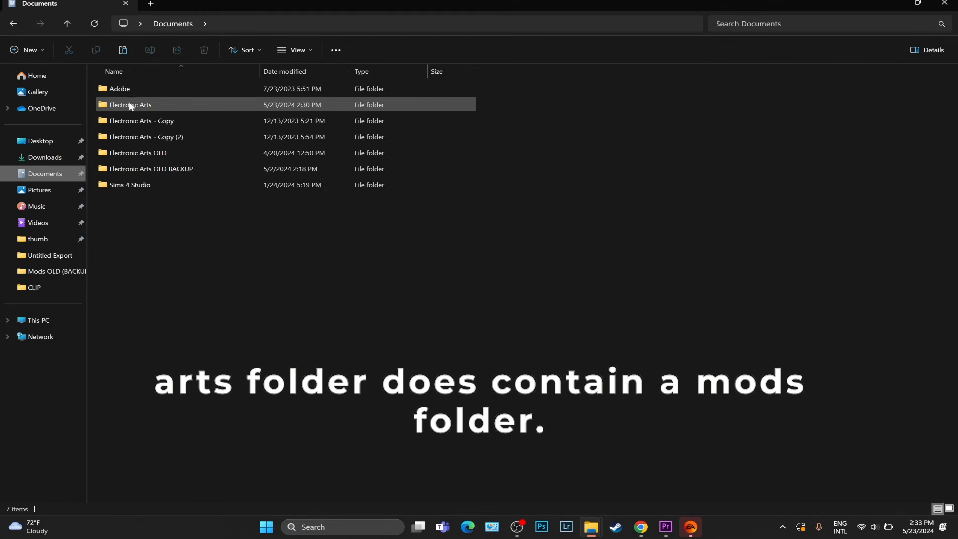
# Inspect the new The Sims 4 Mods folder, which holds only Resource.cfg
pyautogui.doubleClick(132, 104)
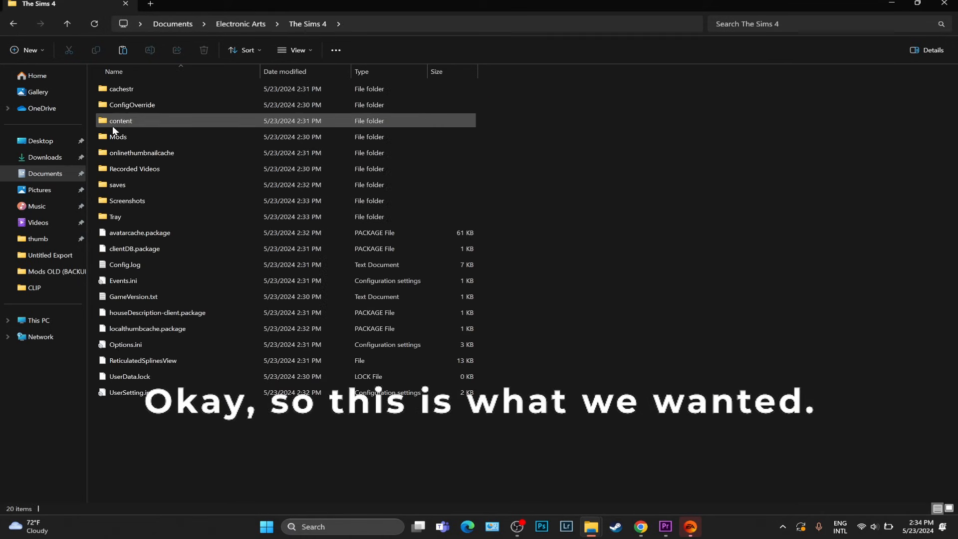
pyautogui.doubleClick(119, 136)
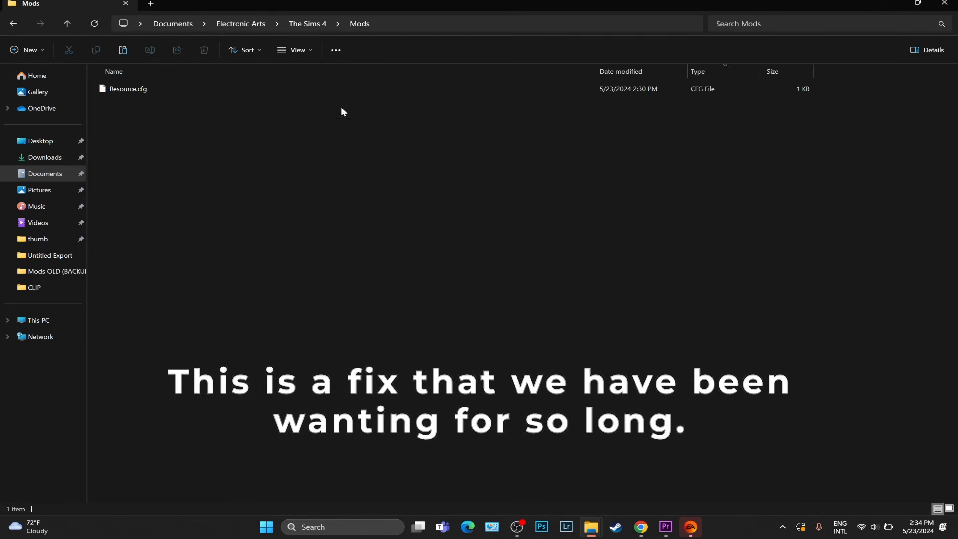
pyautogui.click(690, 527)
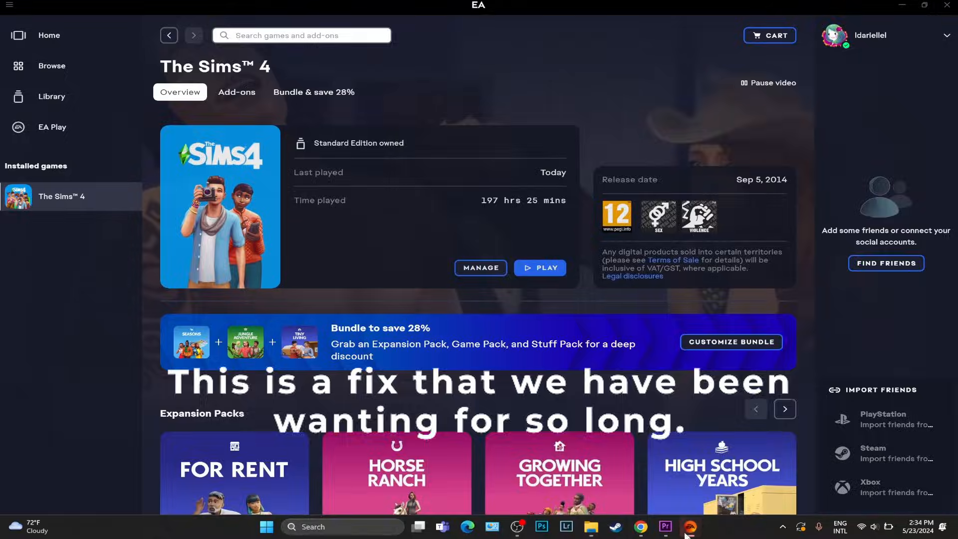
pyautogui.click(590, 527)
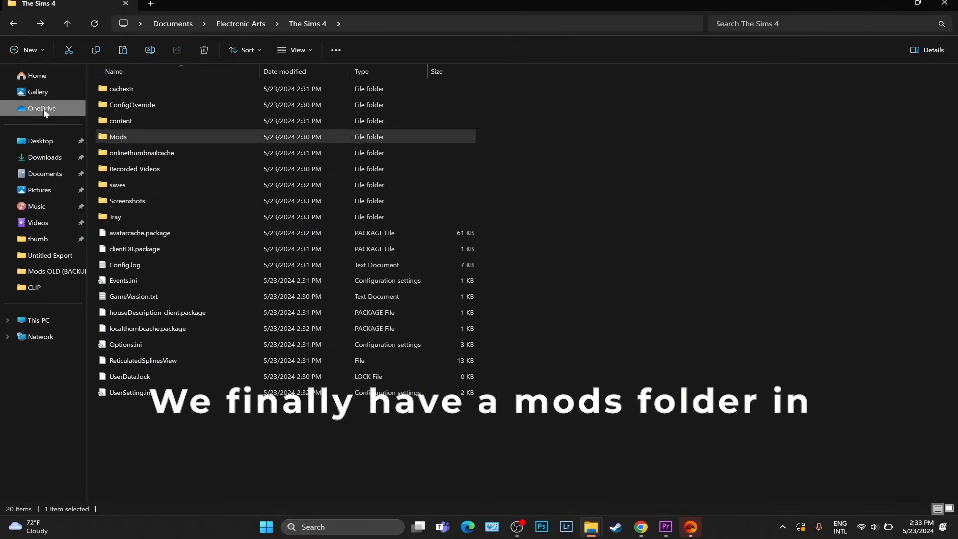
# View the empty OneDrive folder, then switch to the running game
pyautogui.click(38, 108)
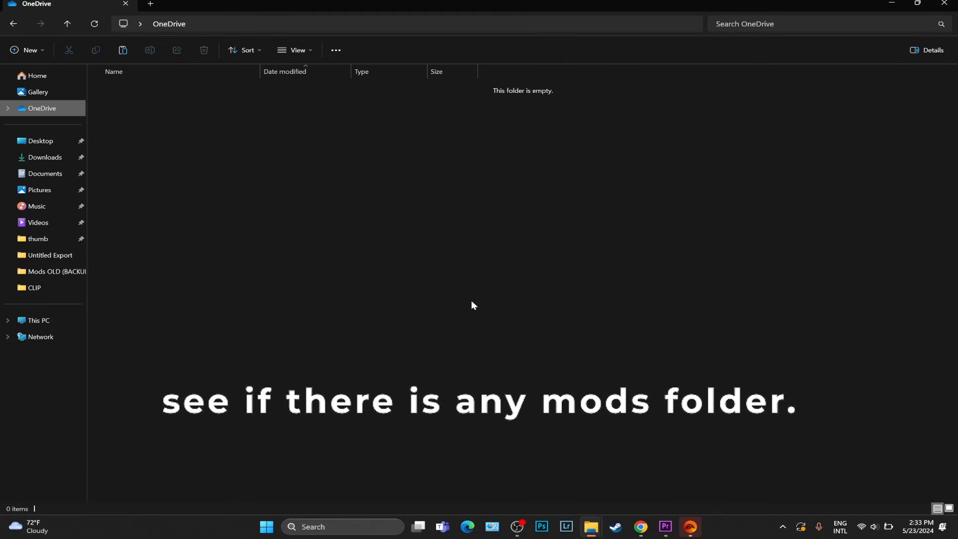
pyautogui.click(690, 527)
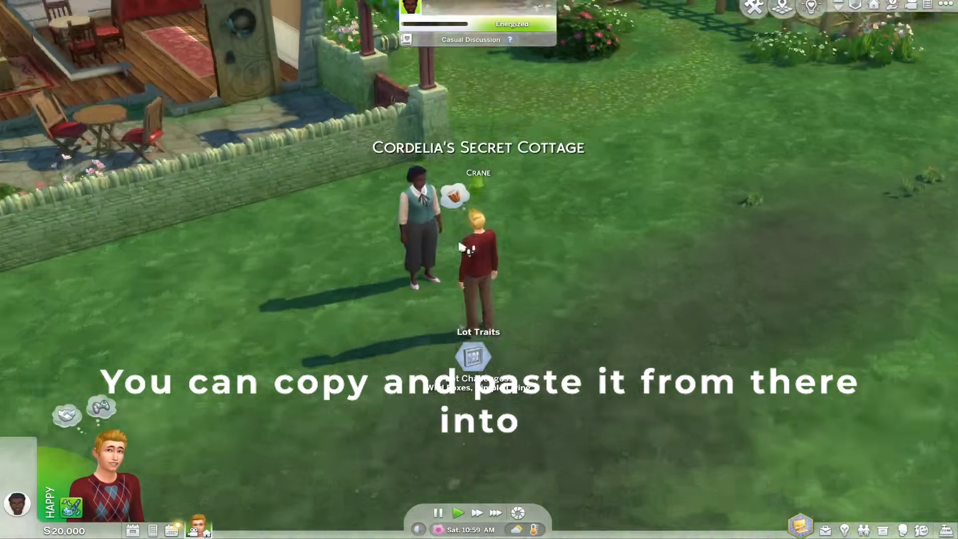